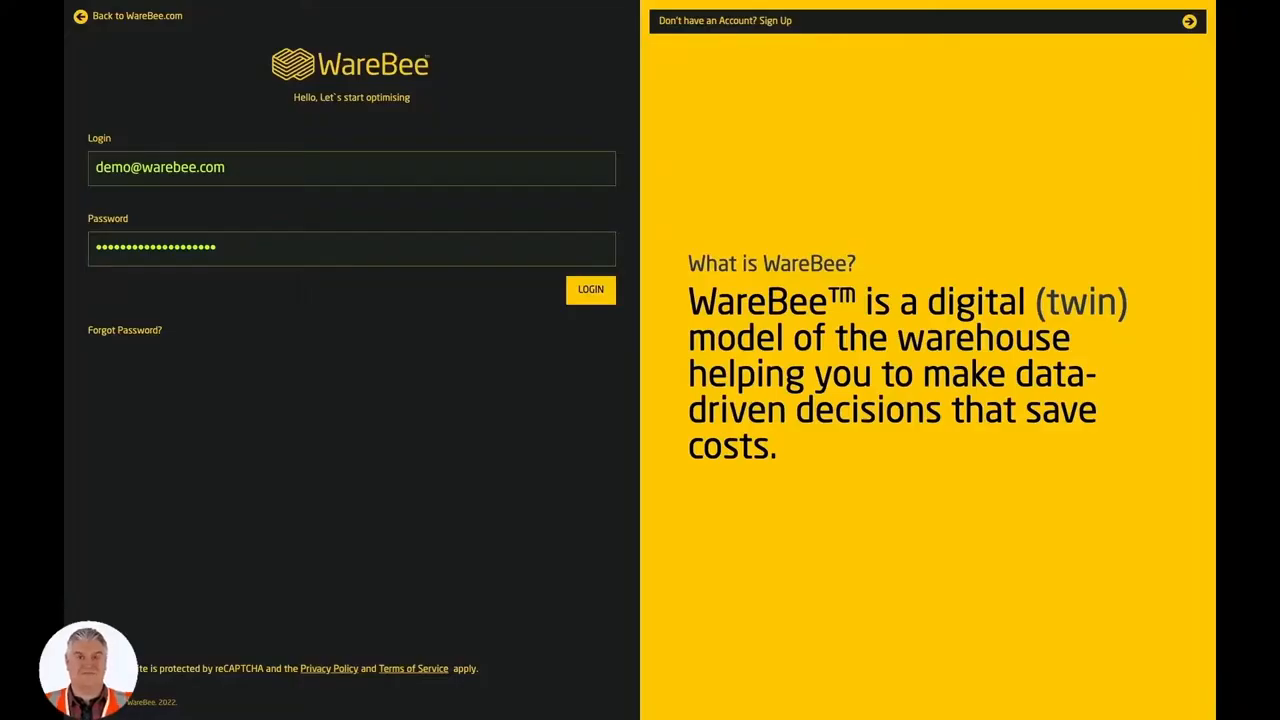
Log in to the Demo warehouse workspace to reach the Simulations dashboard
left_click(590, 290)
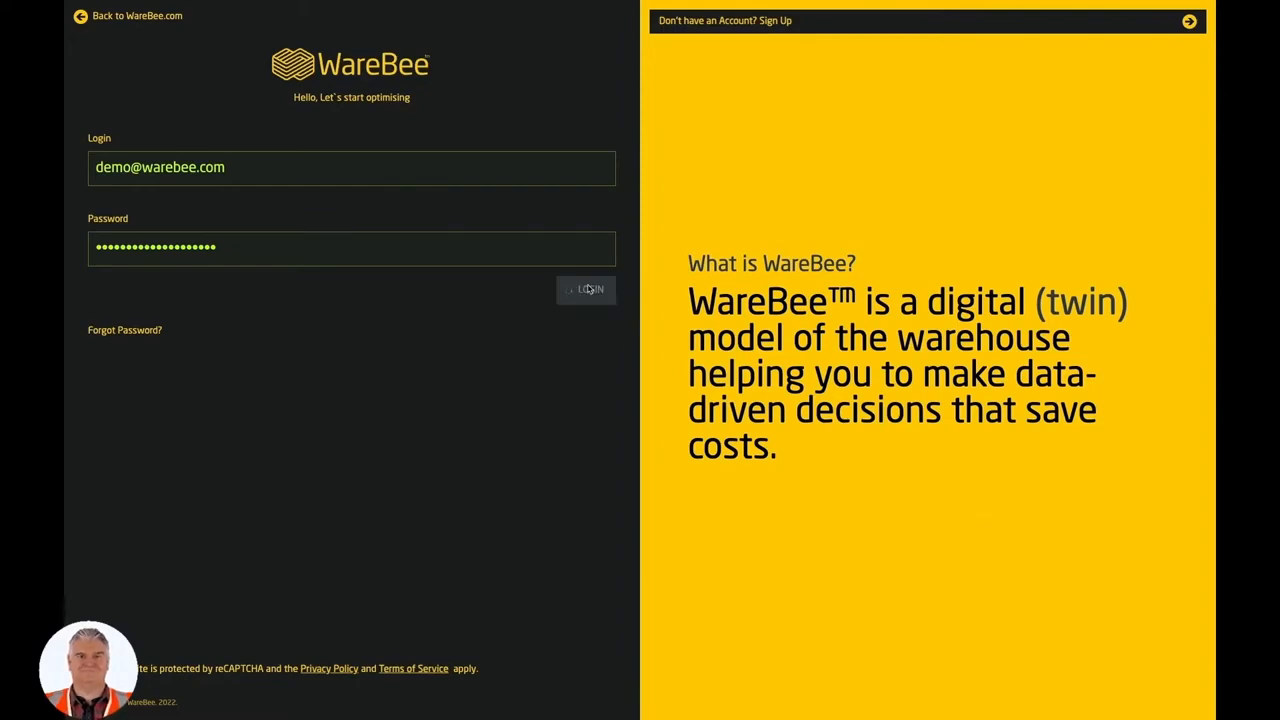
left_click(586, 289)
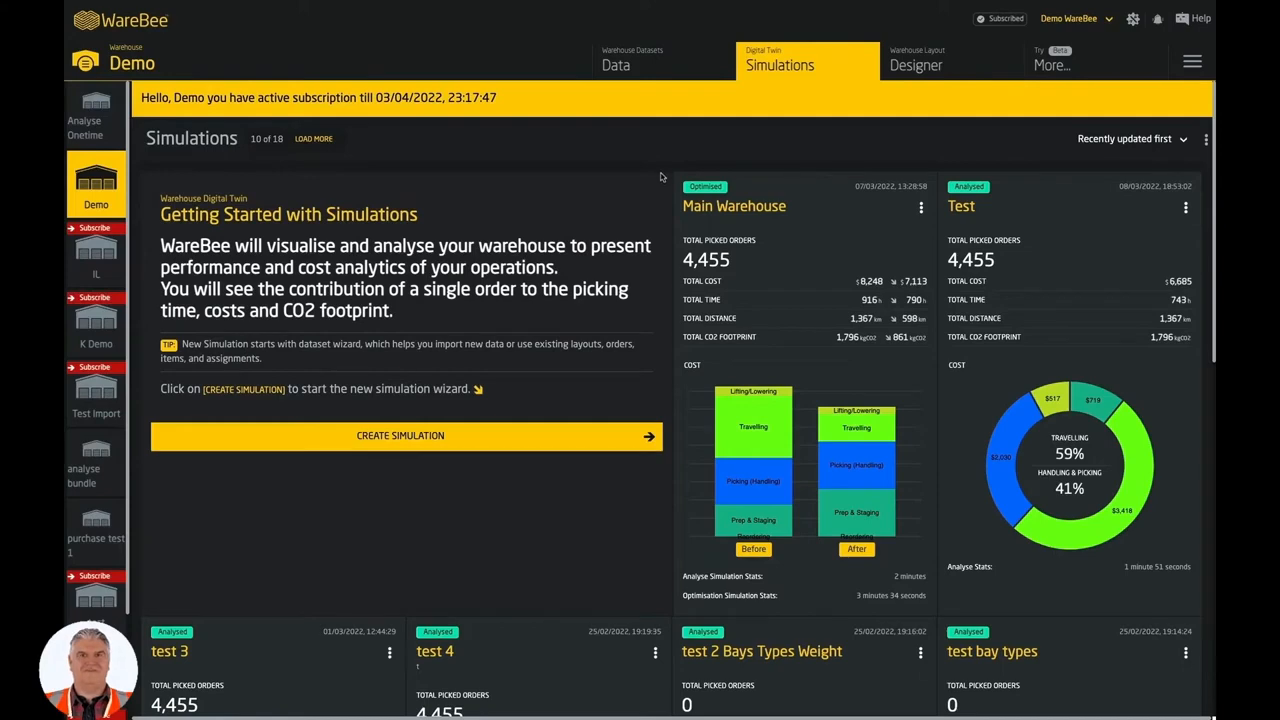
left_click(615, 65)
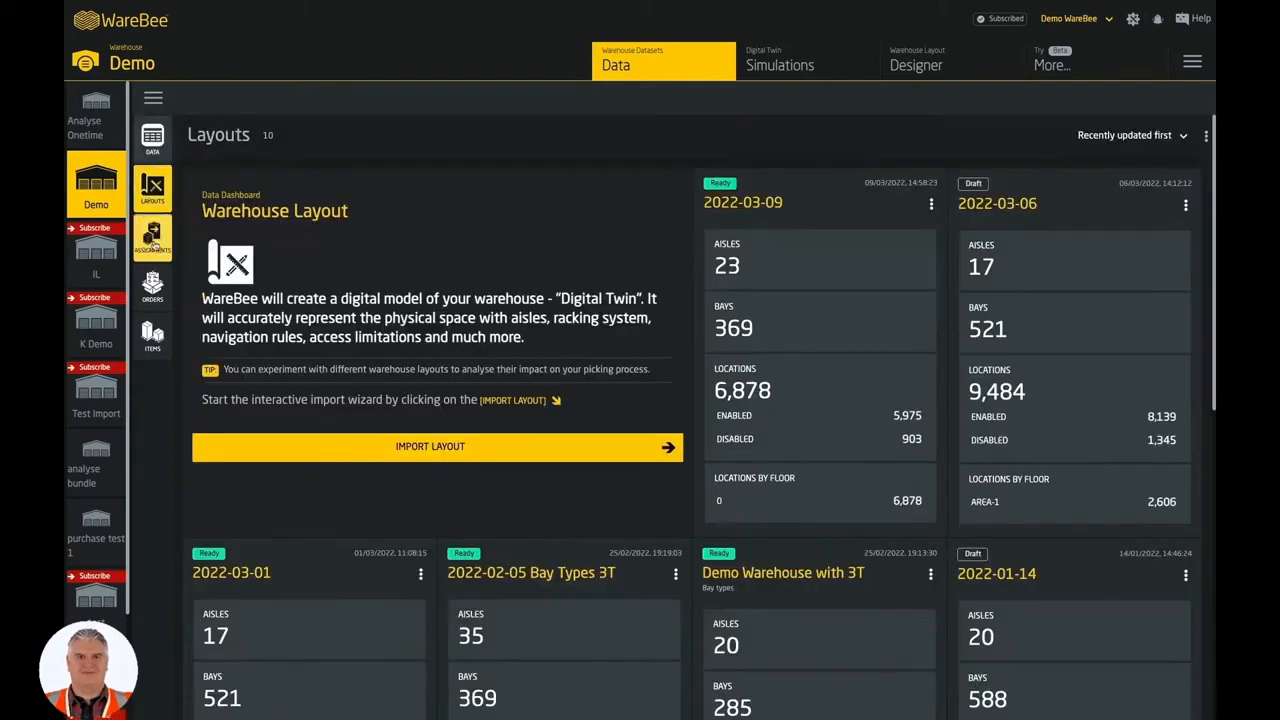
left_click(152, 238)
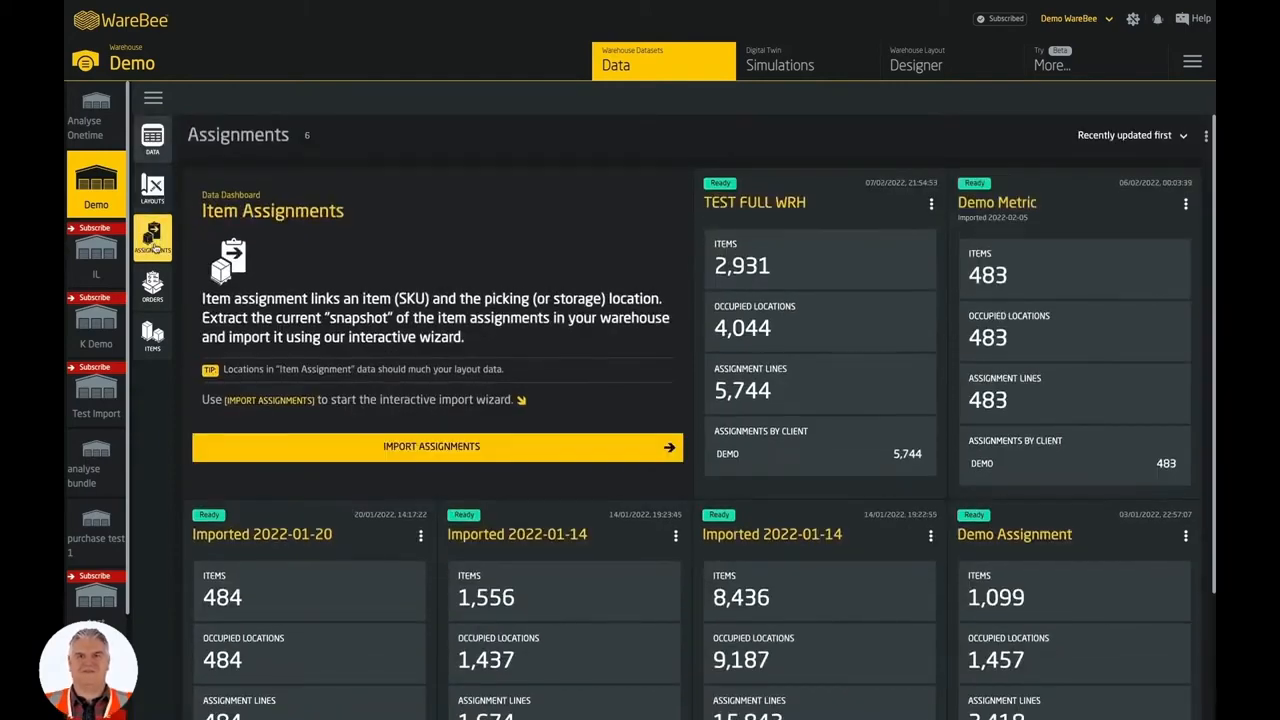
left_click(152, 286)
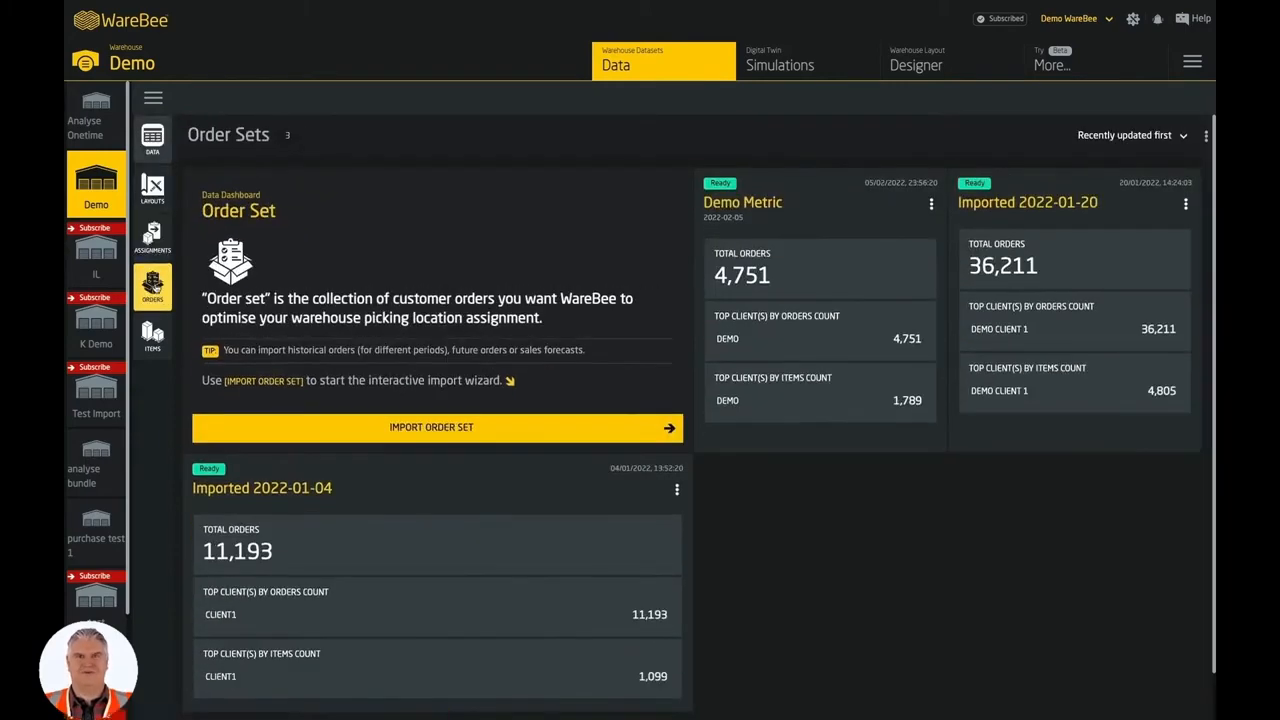
left_click(152, 335)
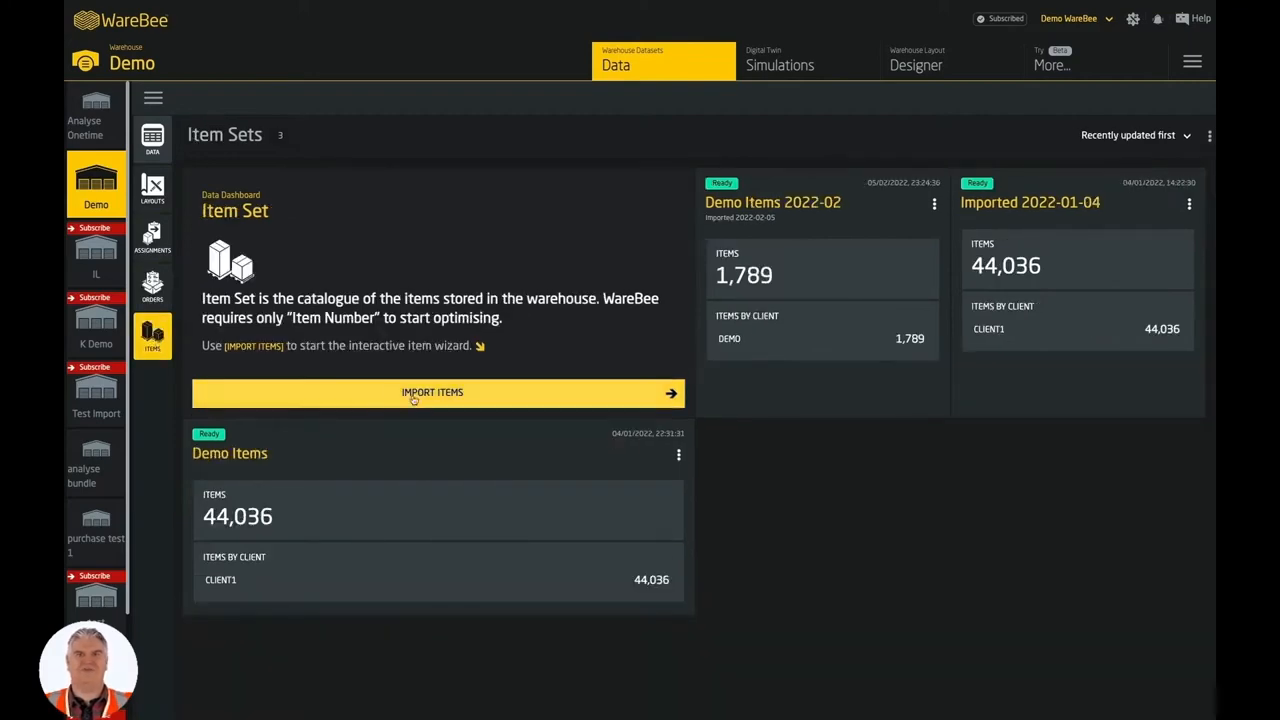
left_click(437, 393)
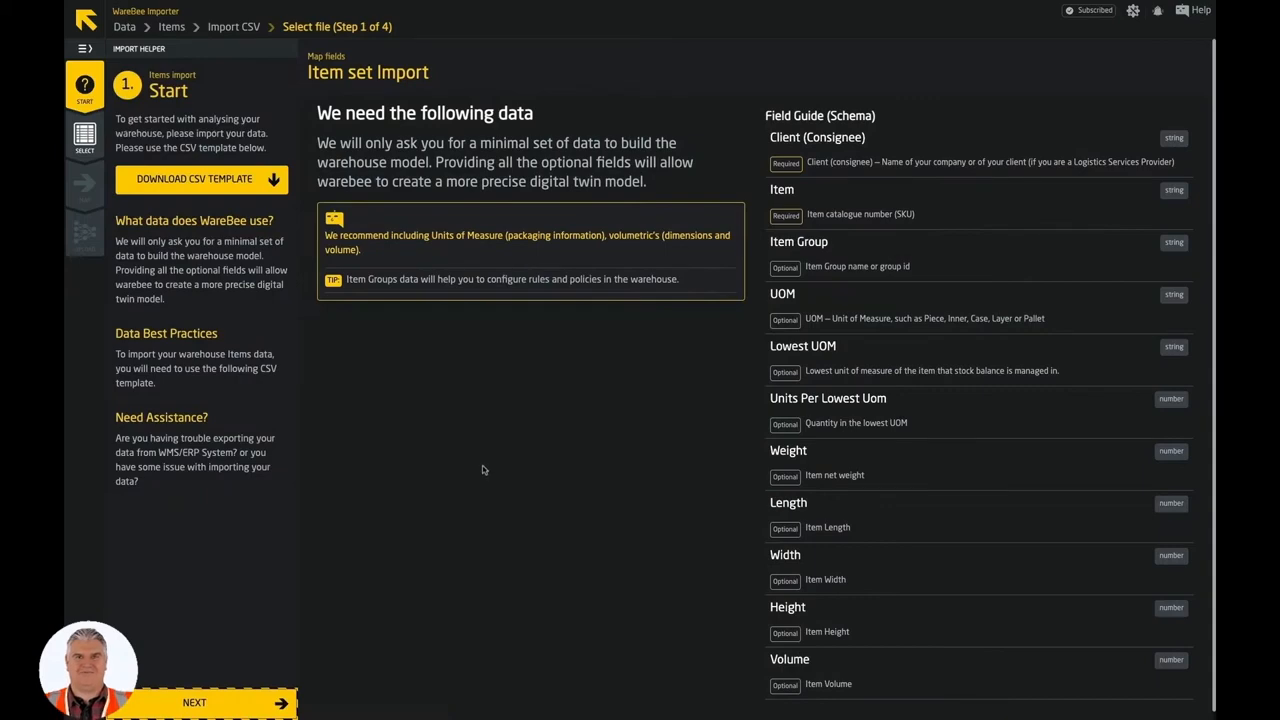
left_click(210, 702)
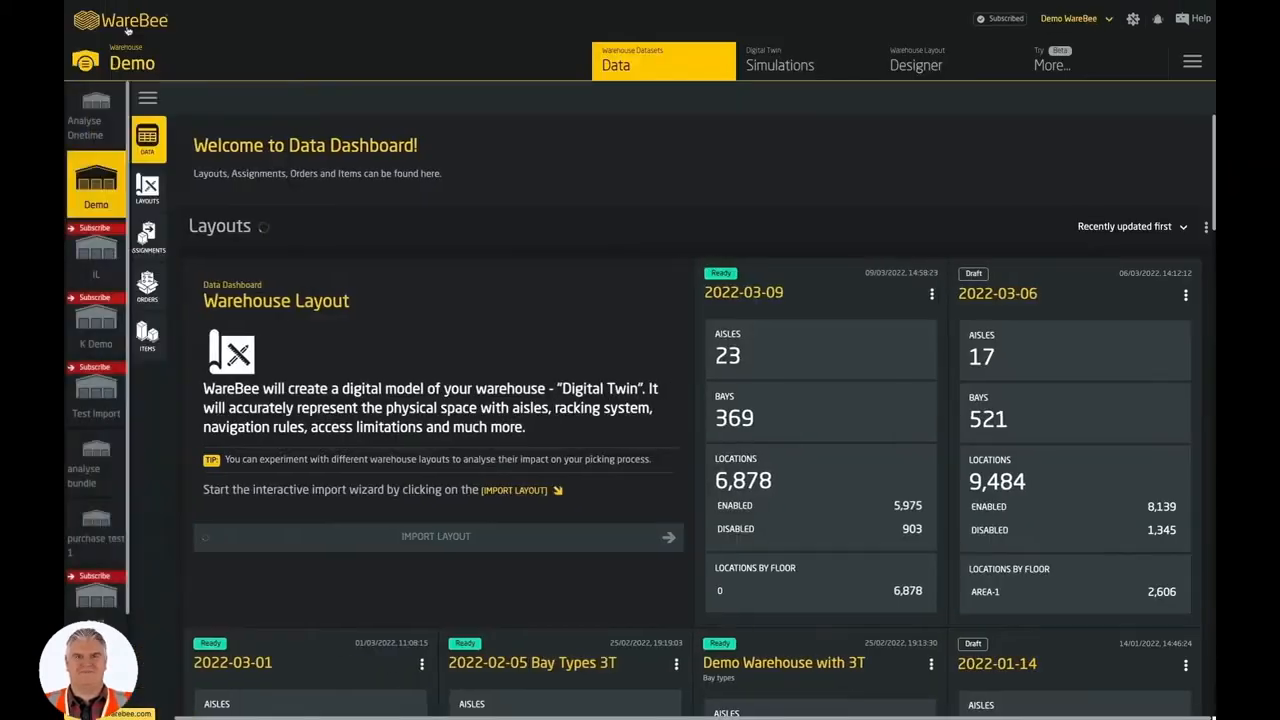
left_click(780, 64)
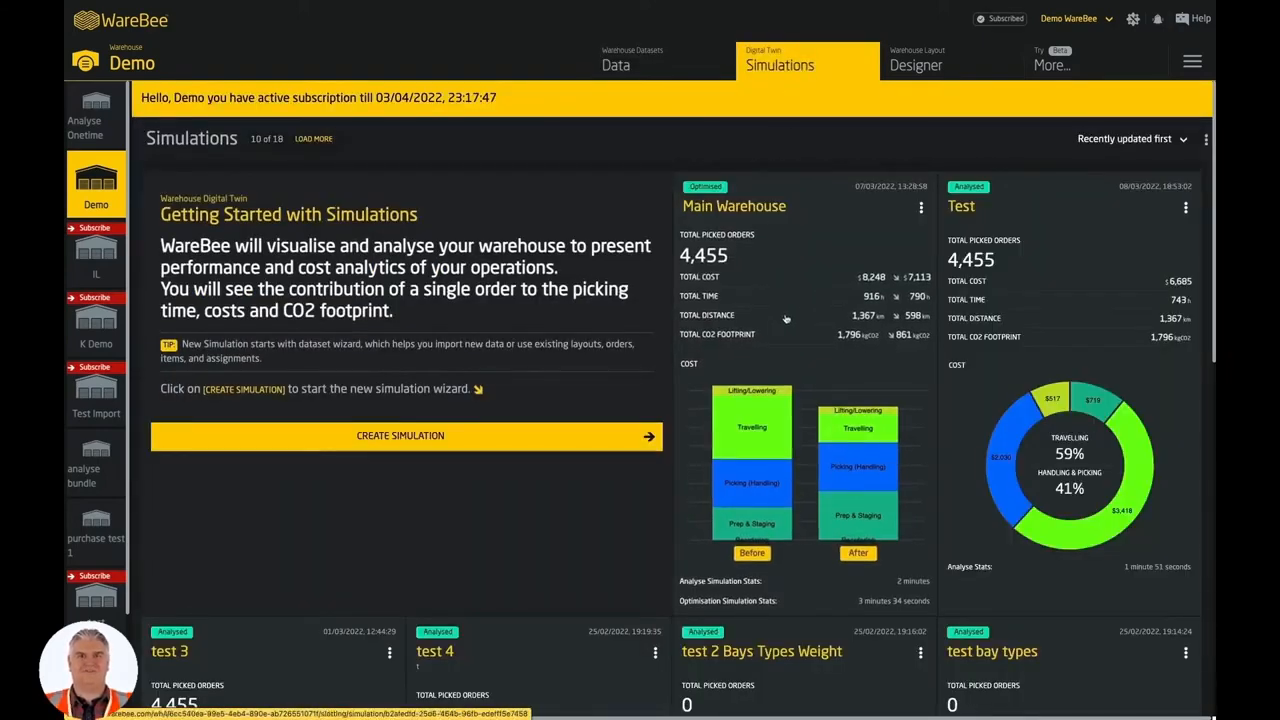
Open the Main Warehouse simulation results with the level 1 location heatmap
left_click(734, 206)
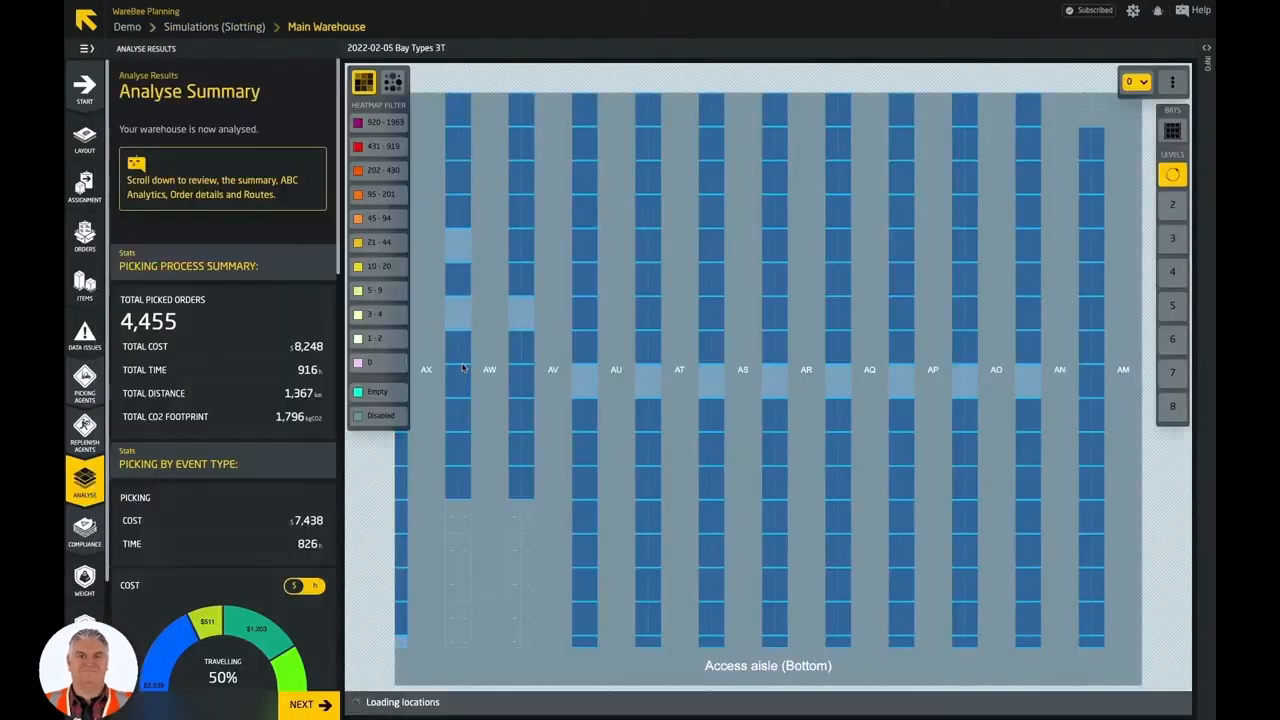
left_click(1174, 178)
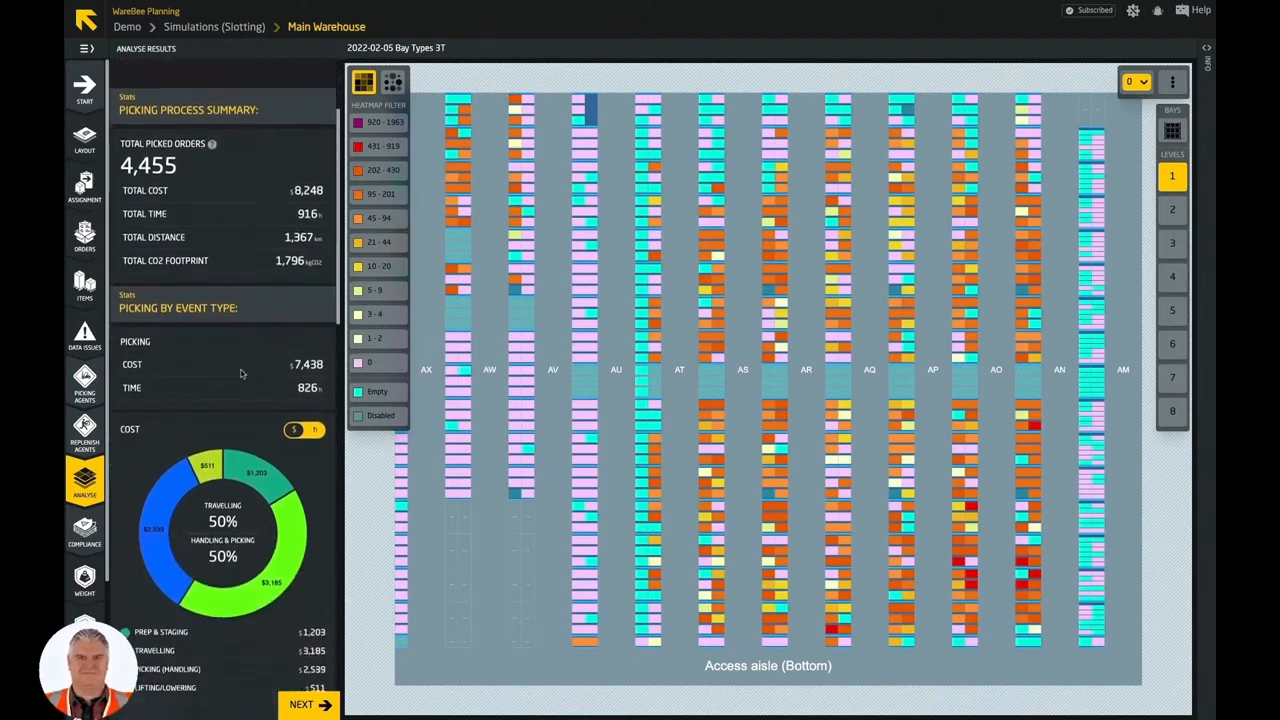
scroll("down", 3)
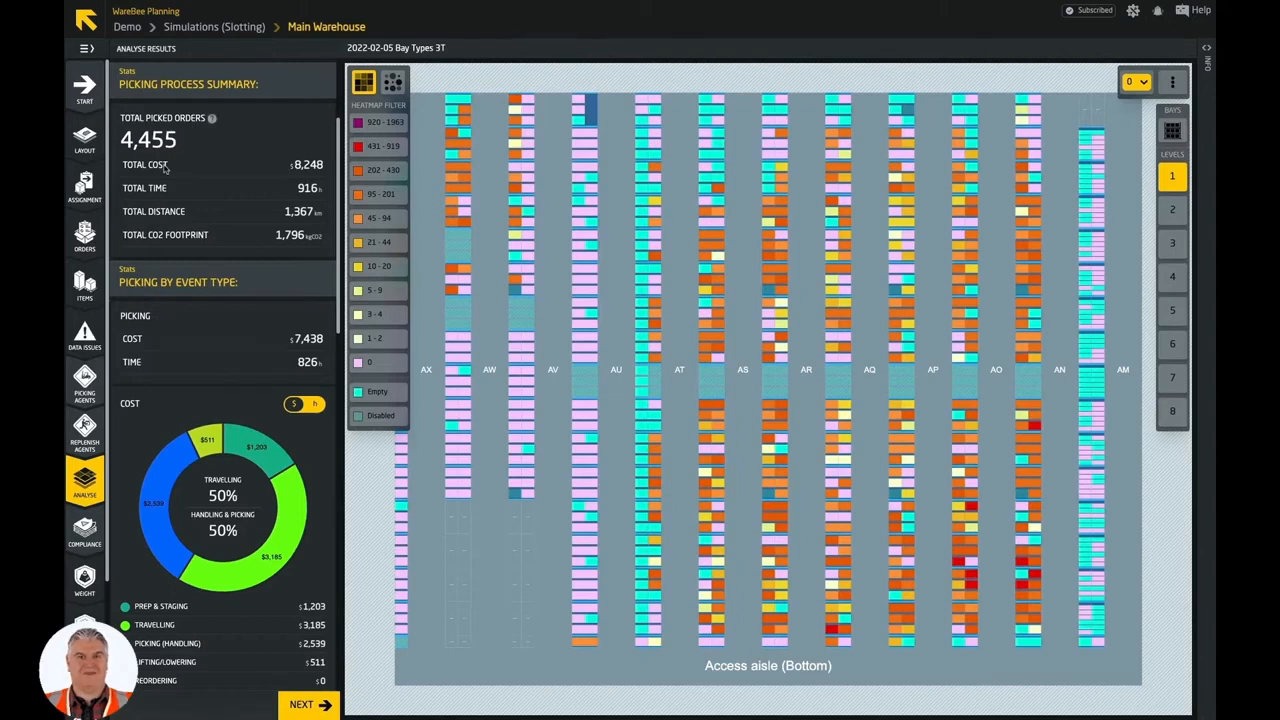
mouse_move(183, 188)
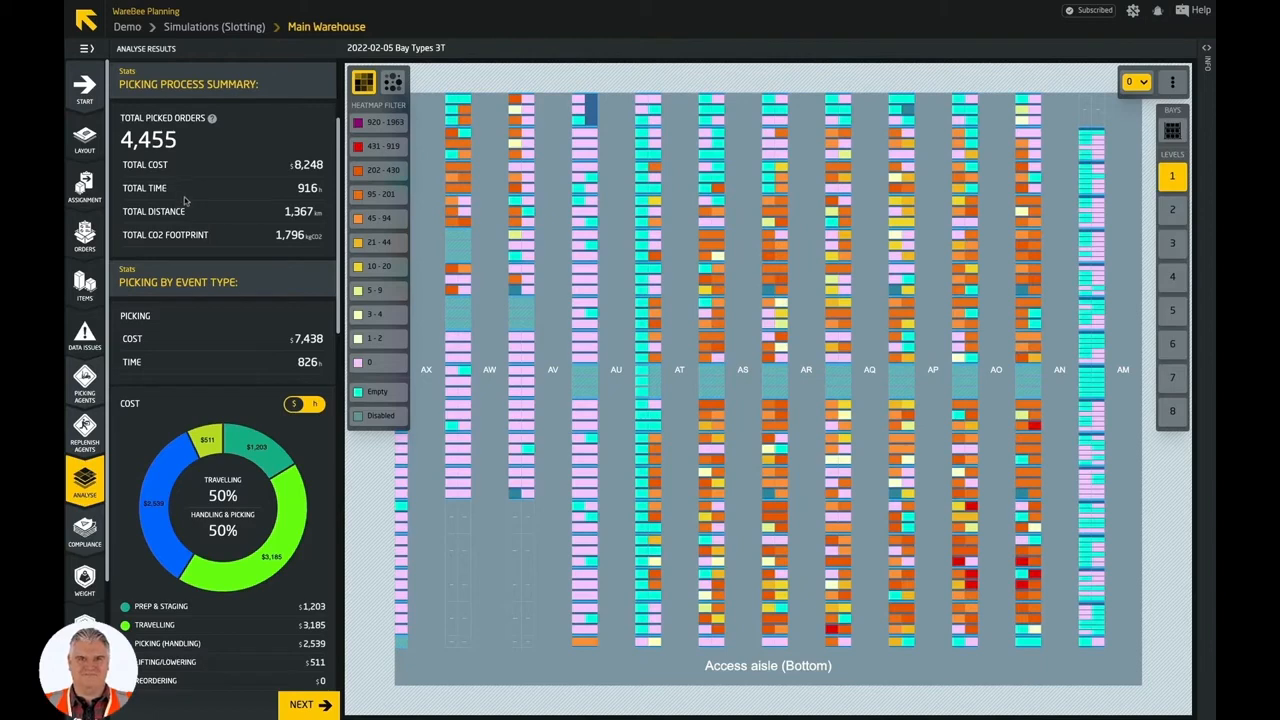
scroll("down", 3)
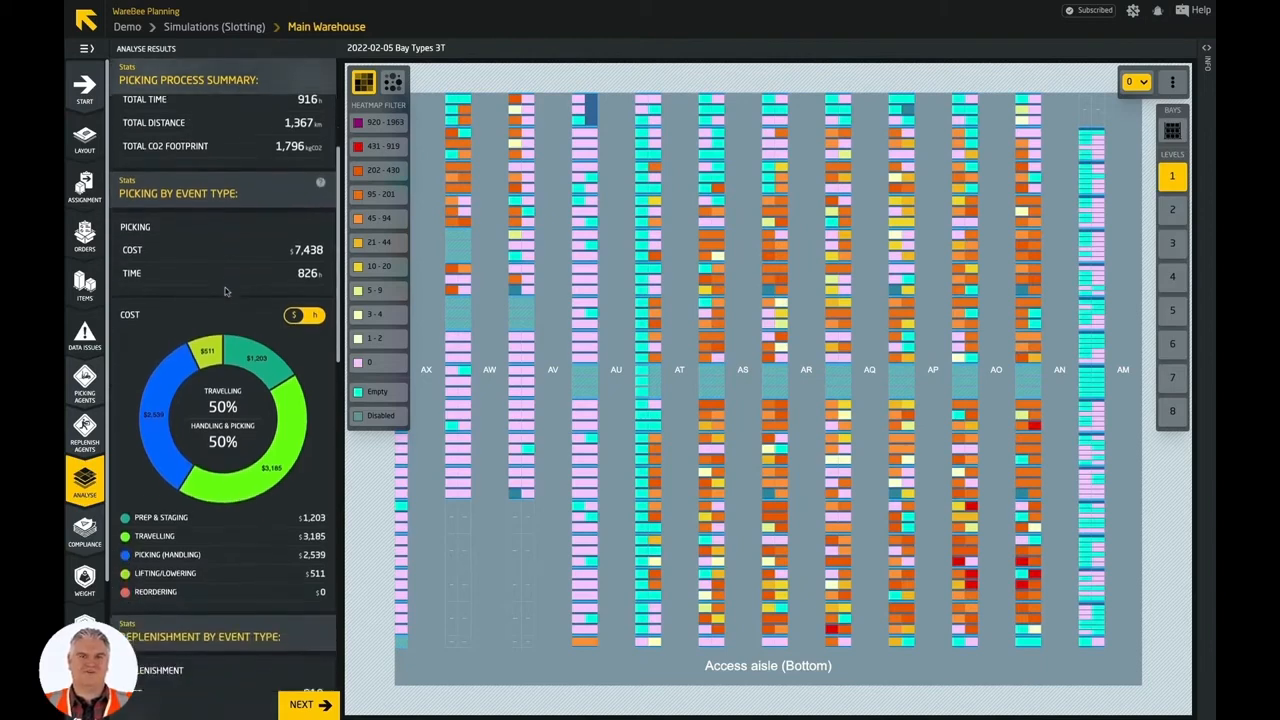
Switch the picking chart to duration and scroll down to Replenishment by Event Type
scroll("down", 3)
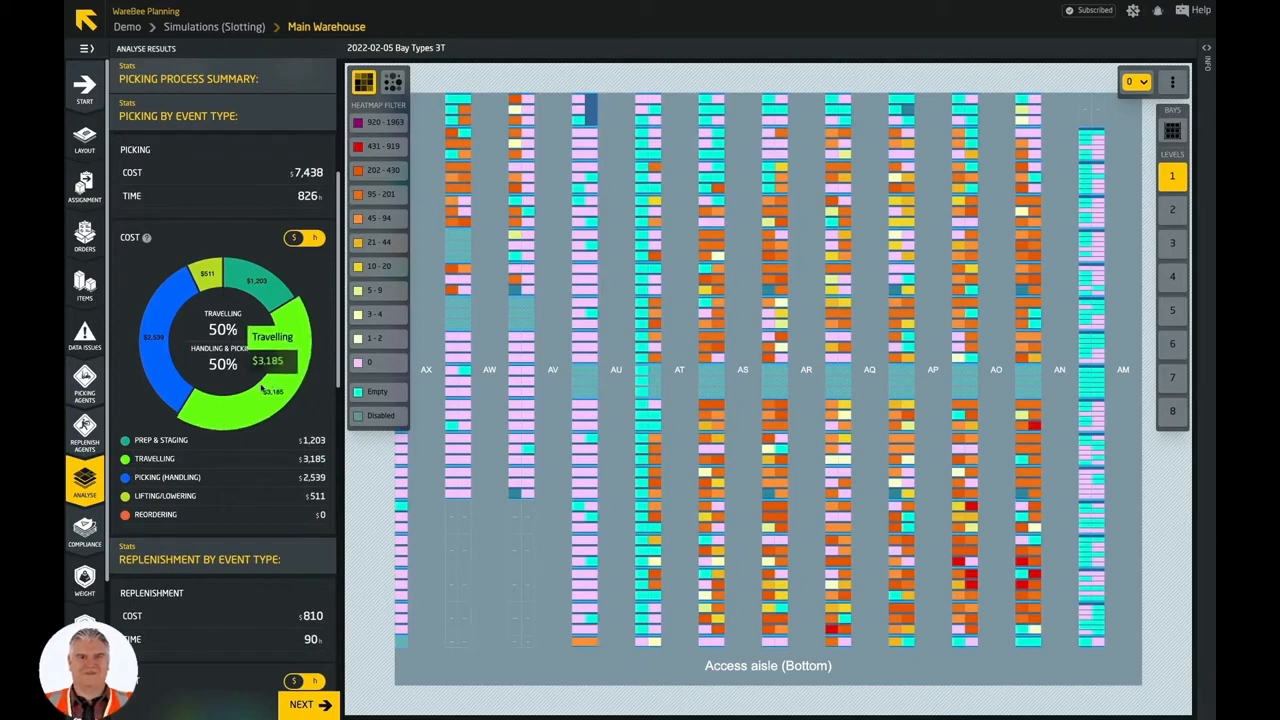
mouse_move(208, 272)
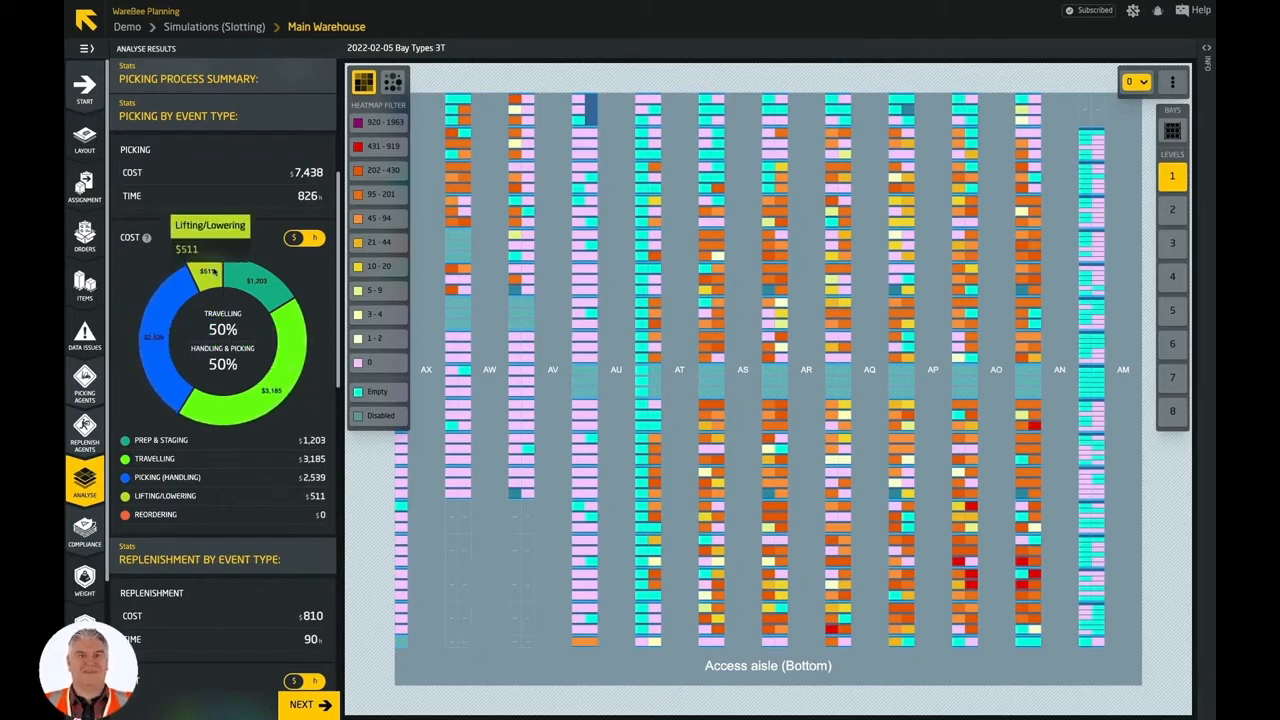
mouse_move(258, 285)
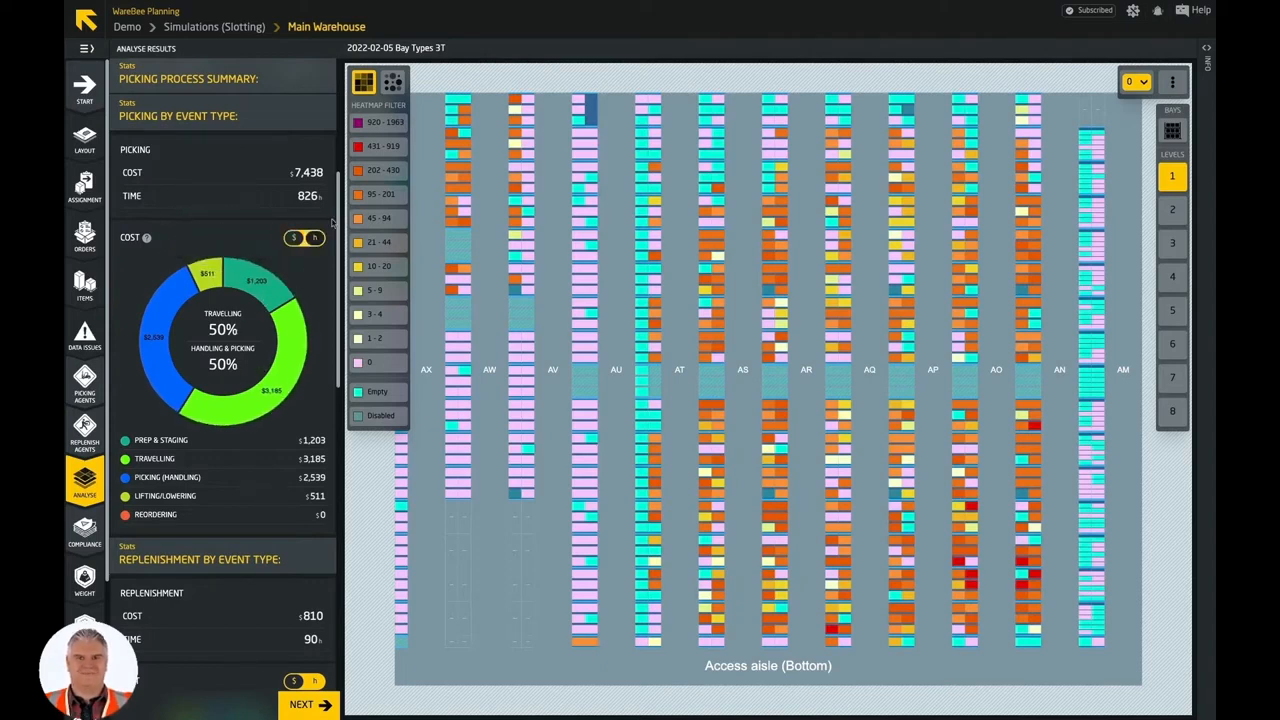
left_click(314, 238)
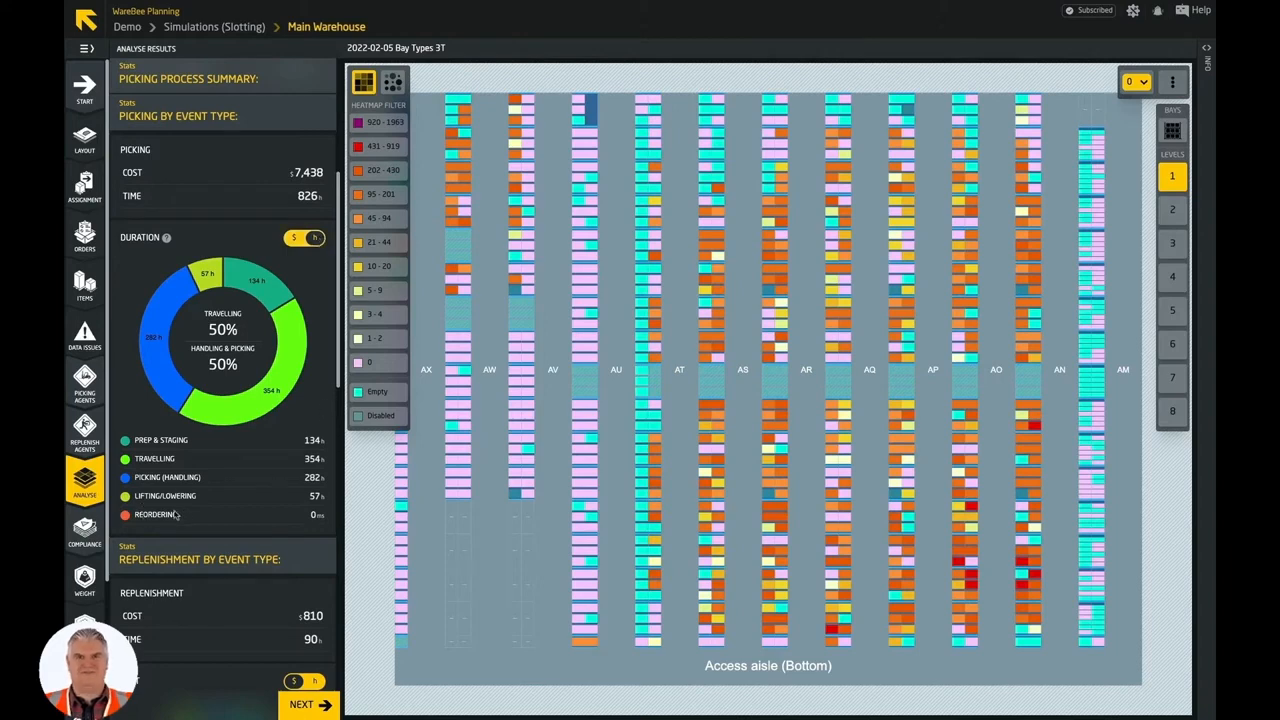
mouse_move(218, 507)
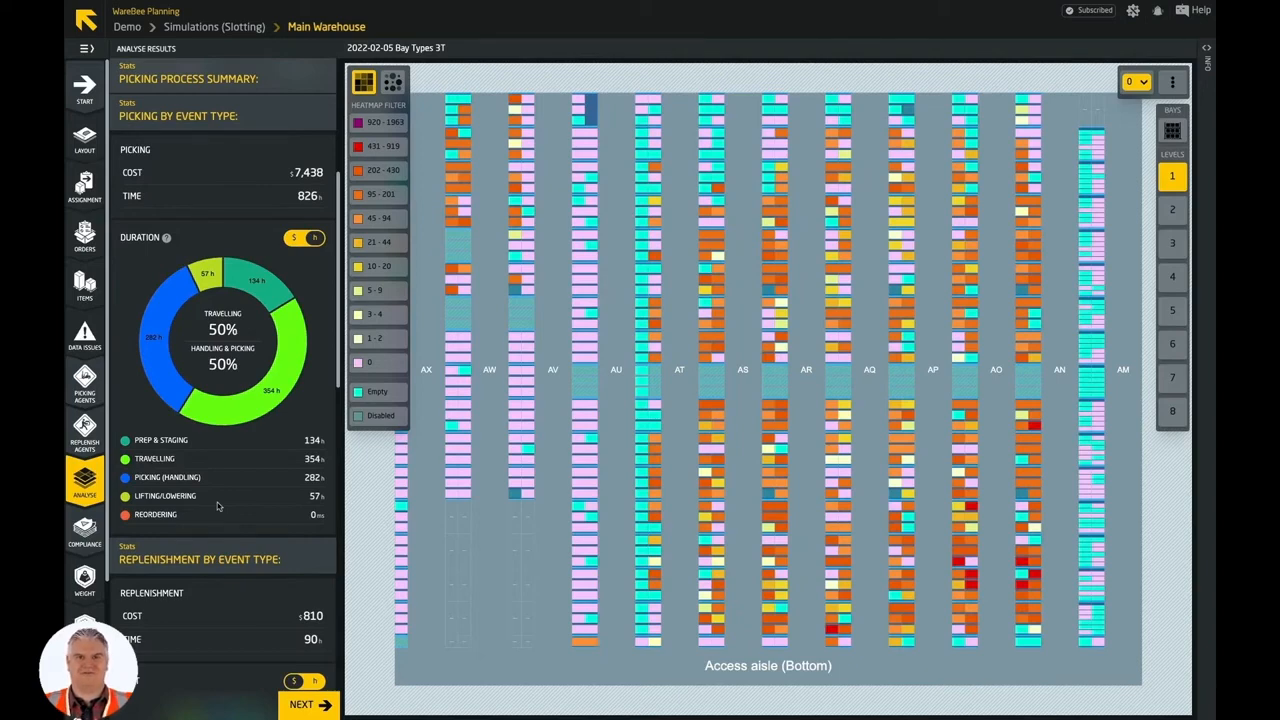
scroll("down", 3)
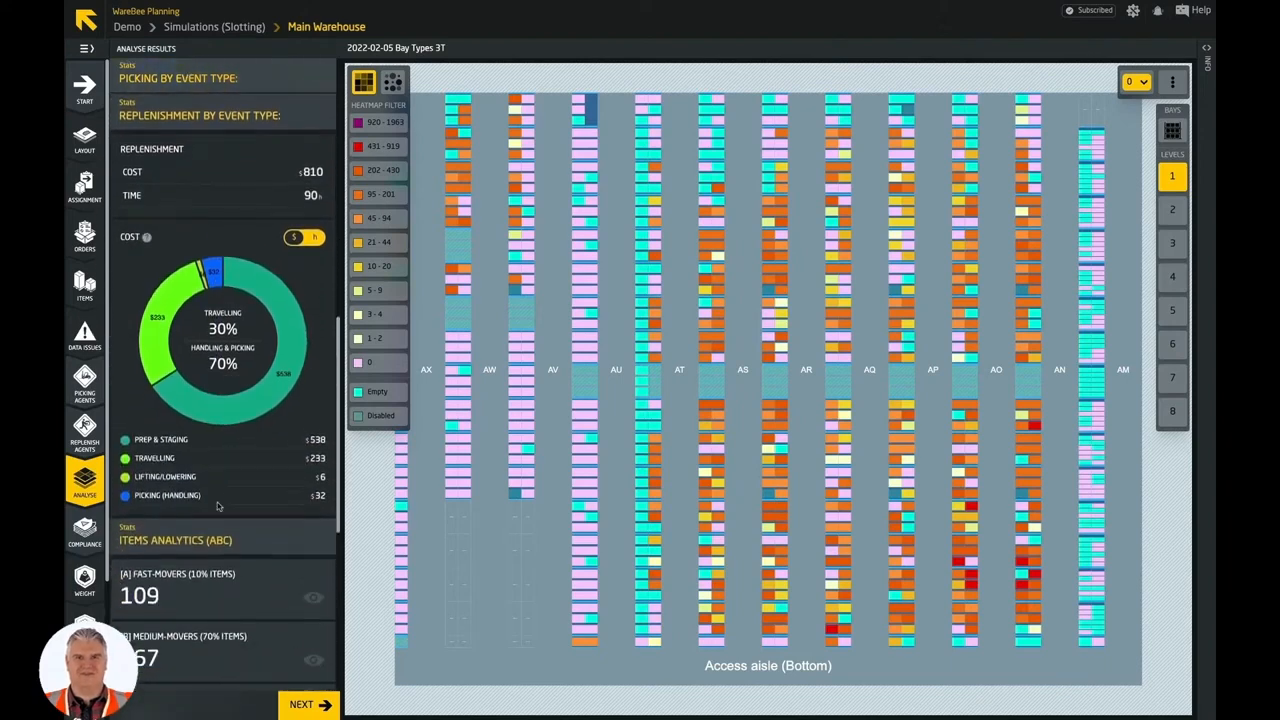
mouse_move(221, 486)
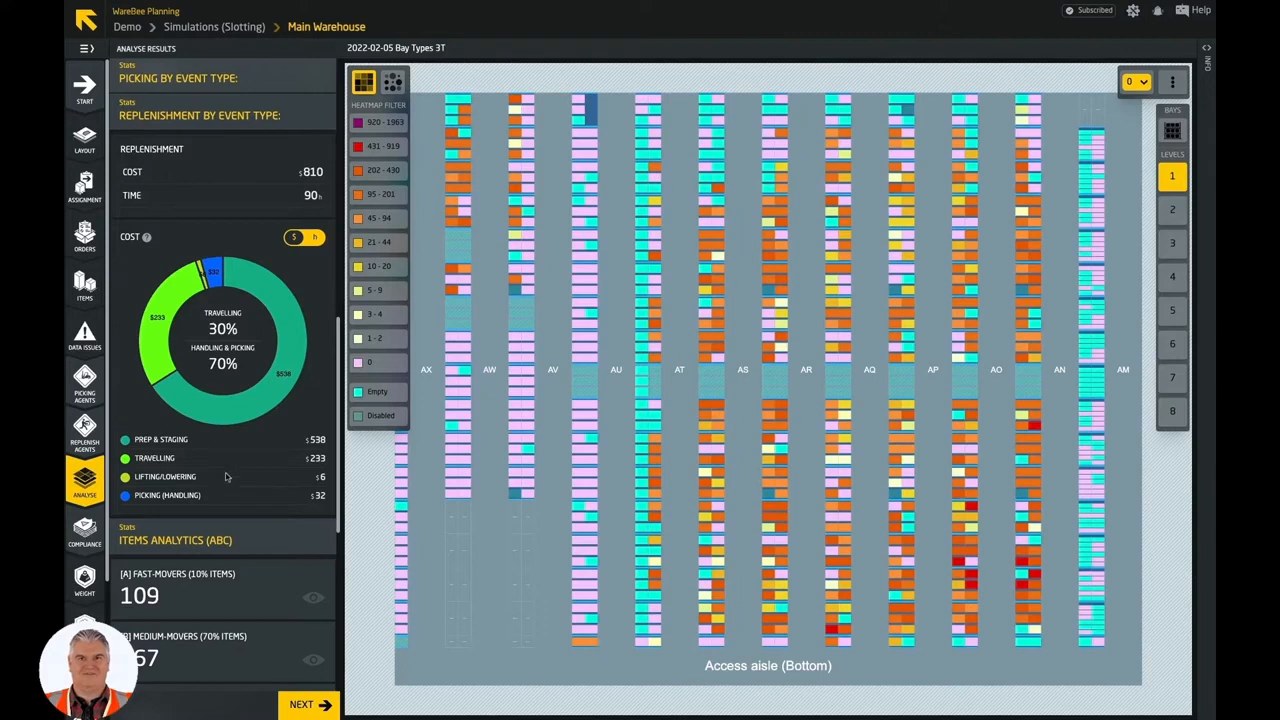
mouse_move(275, 390)
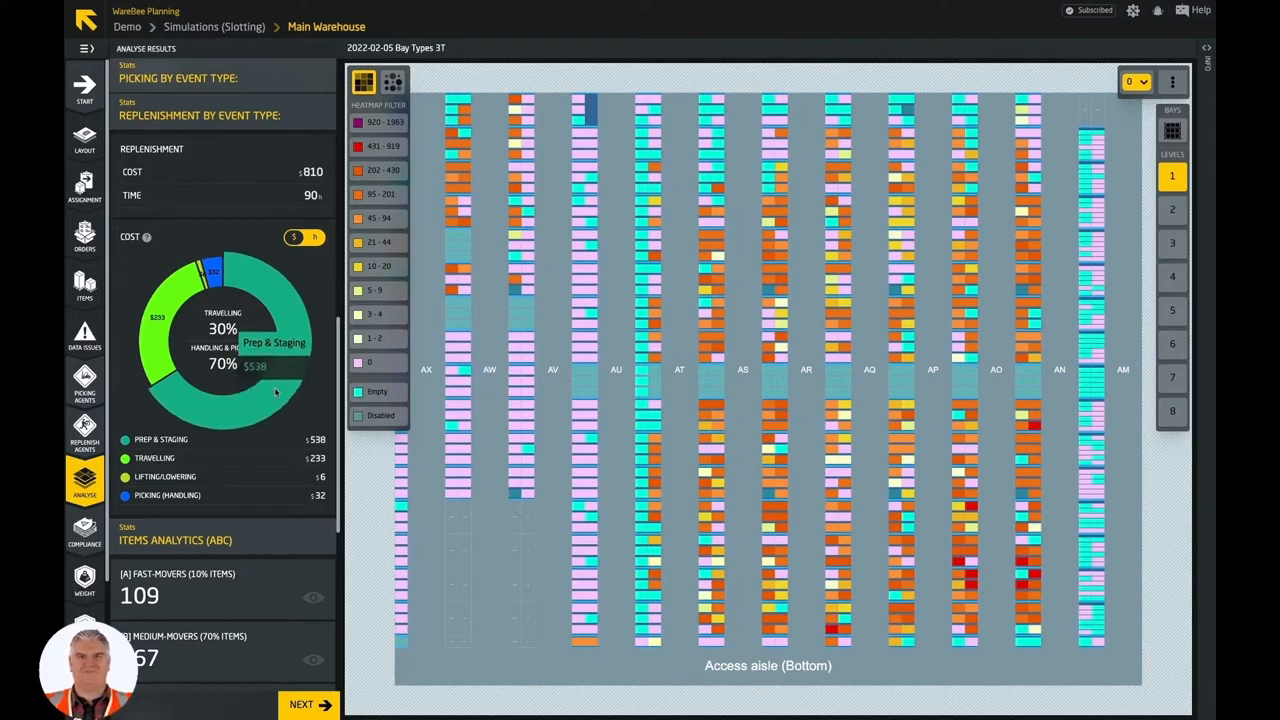
mouse_move(150, 349)
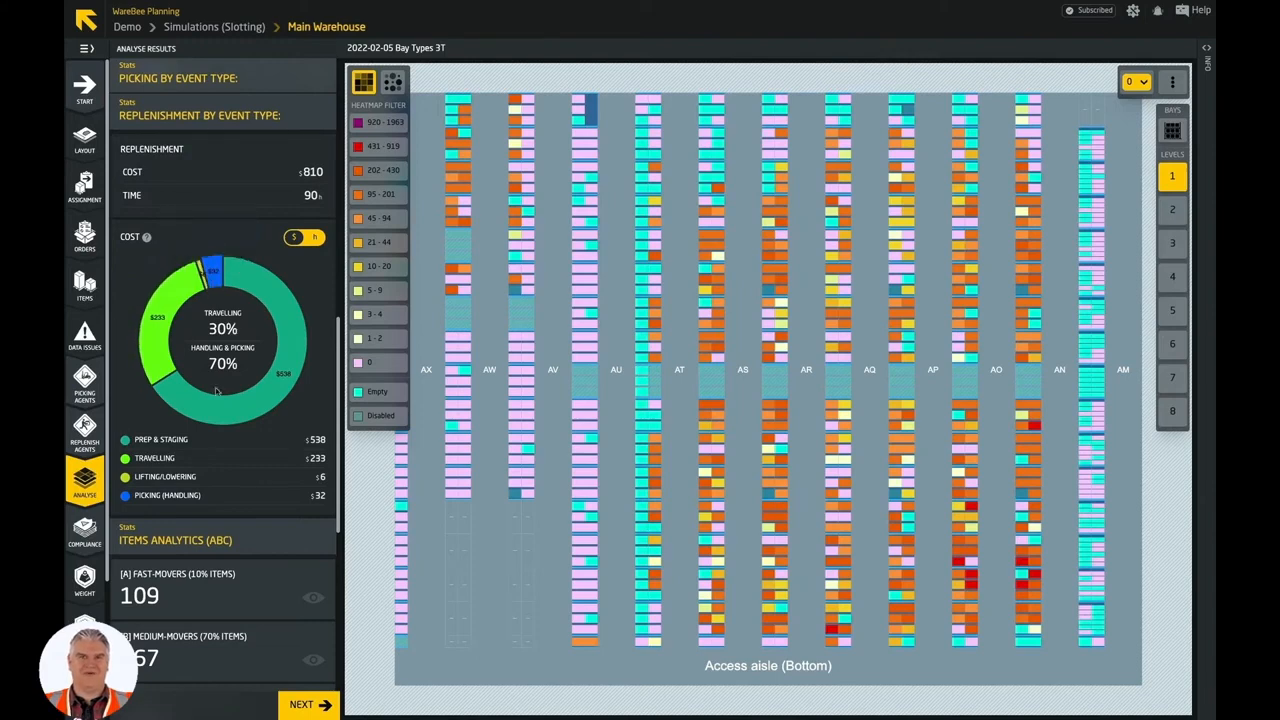
scroll("down", 3)
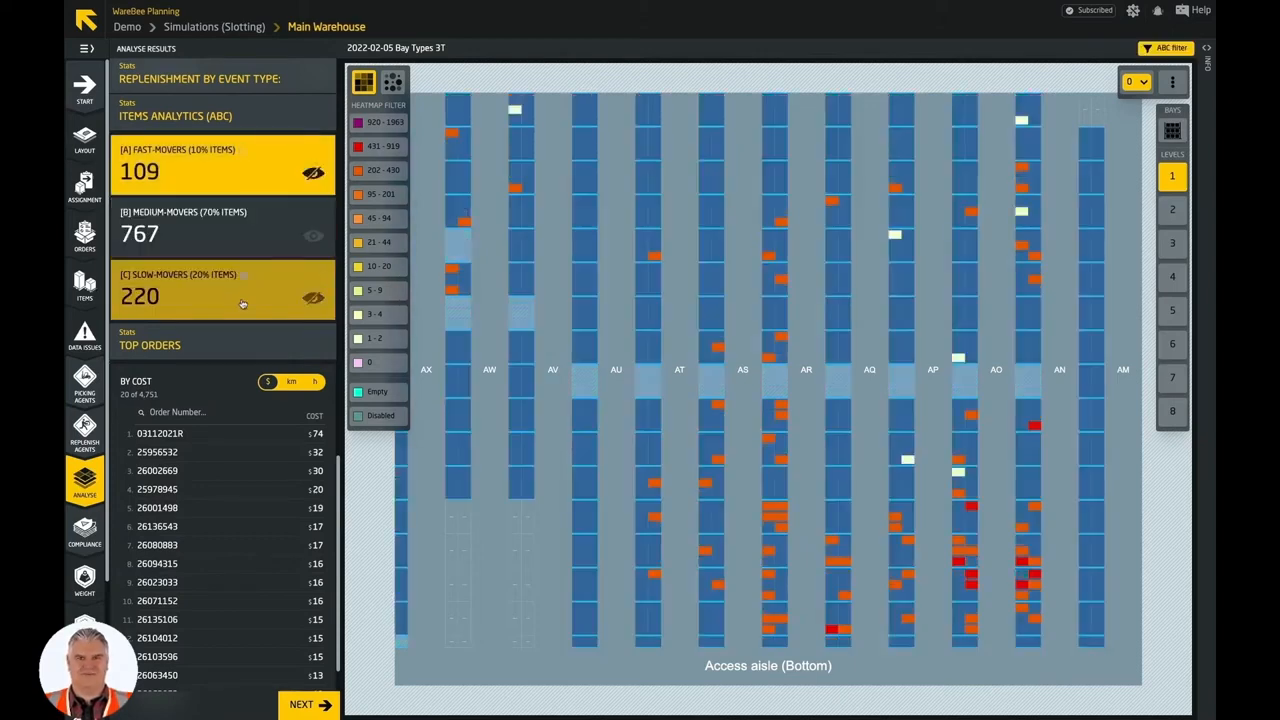
Clear the fast/slow-mover heatmap highlighting and view Location Info for AO0412
left_click(313, 296)
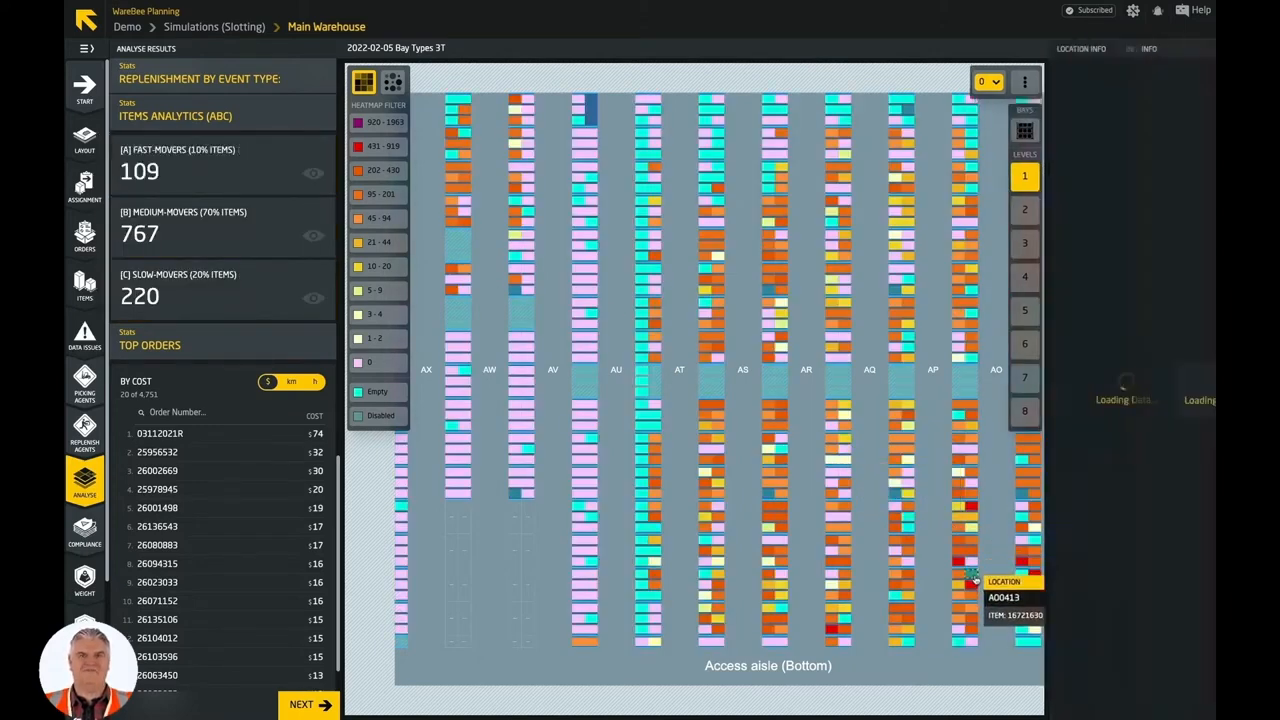
left_click(973, 576)
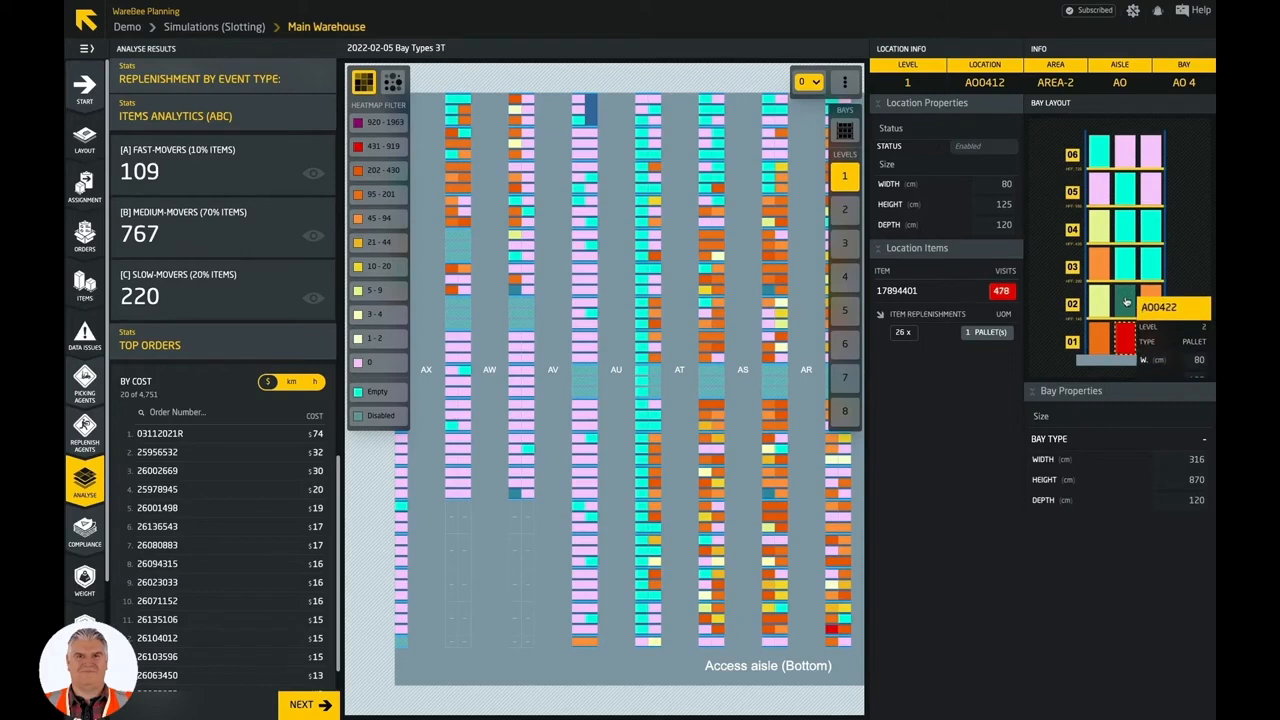
left_click(844, 209)
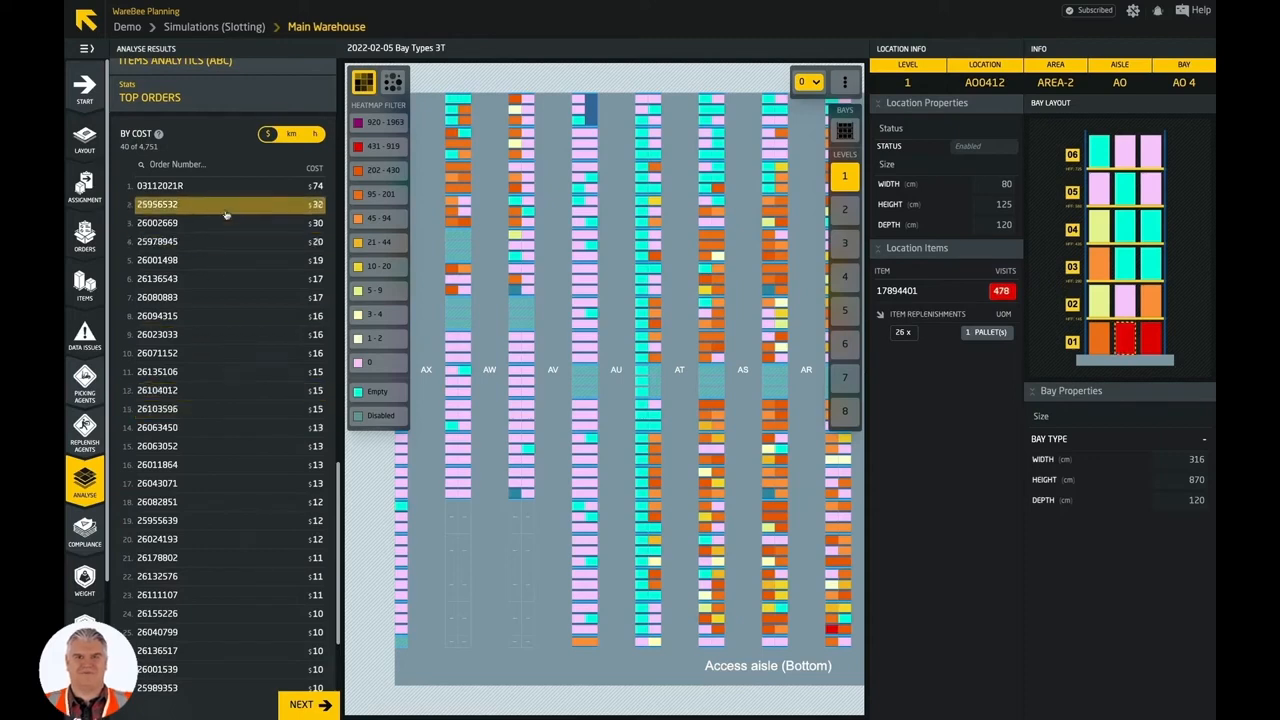
Rank top orders by distance and duration, then trace order 26136543's picking route
left_click(291, 134)
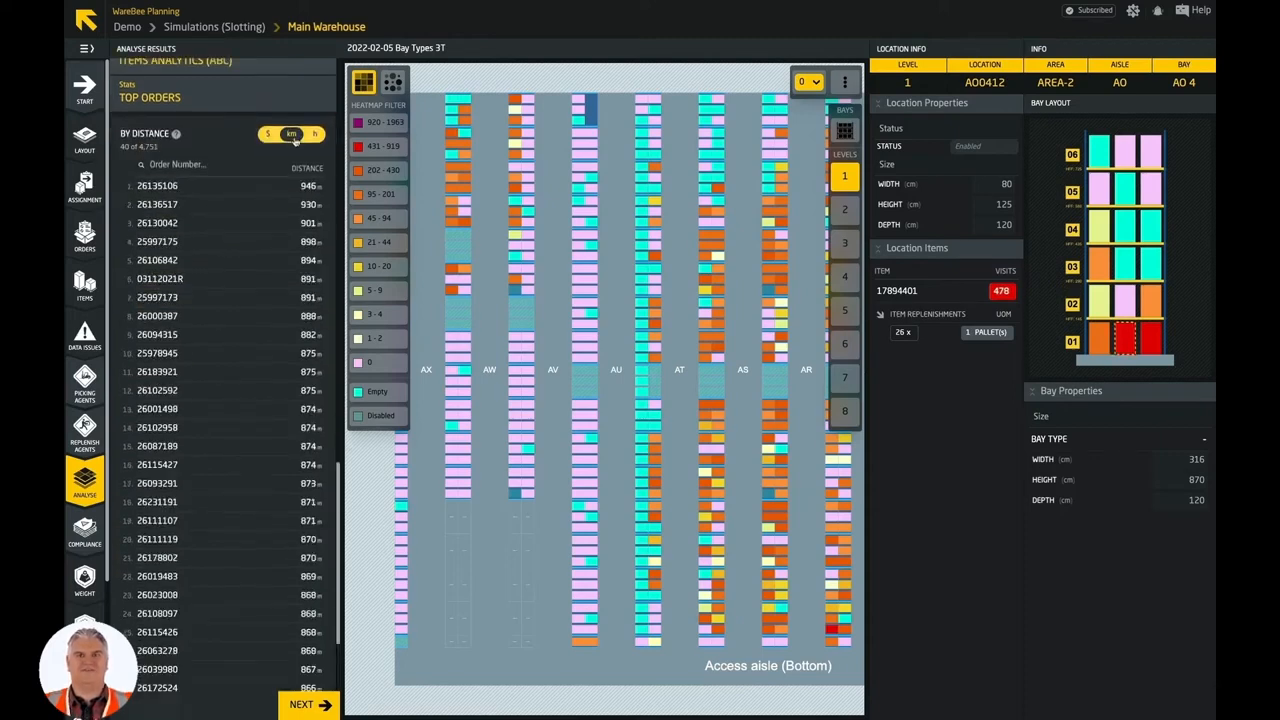
left_click(313, 133)
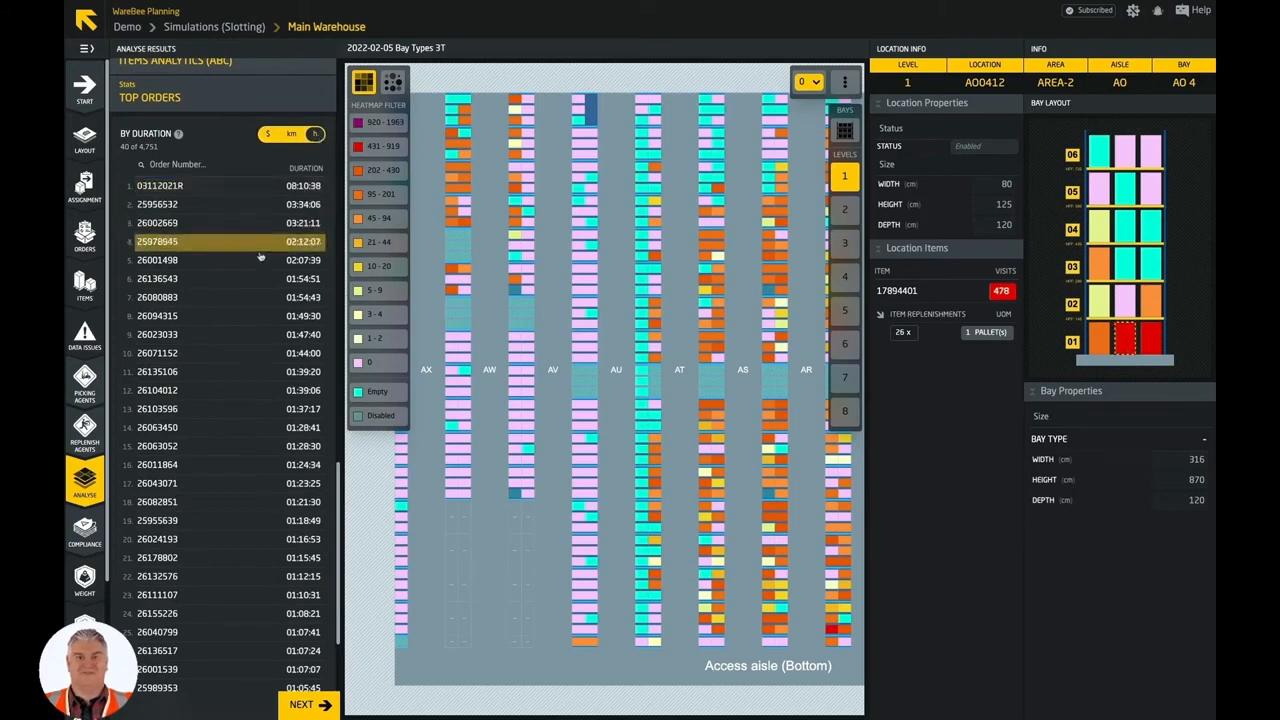
left_click(157, 278)
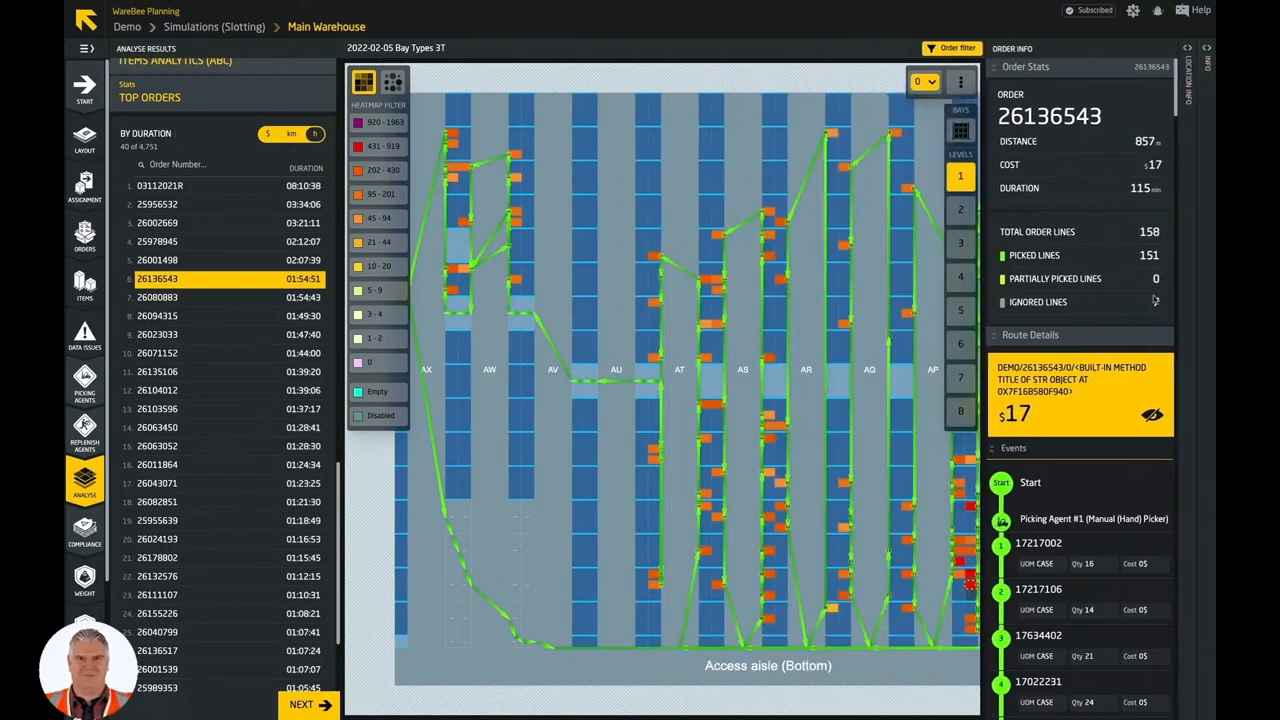
scroll("down", 3)
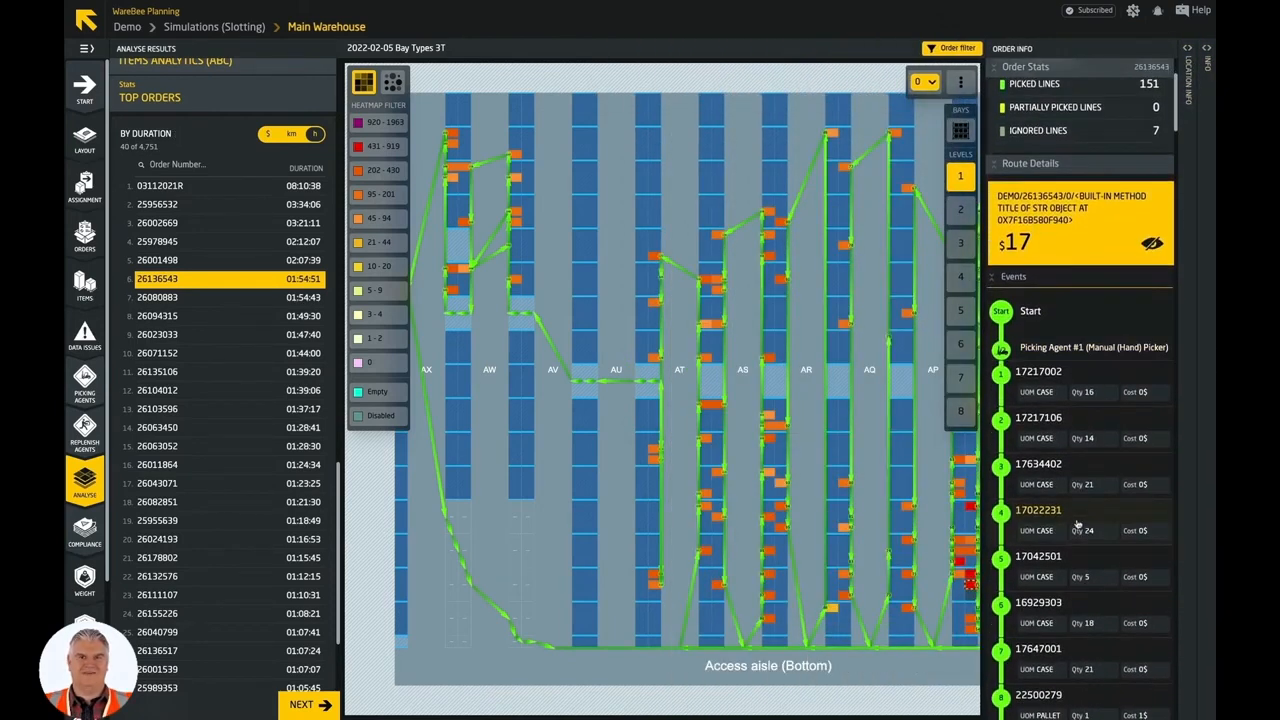
scroll("down", 3)
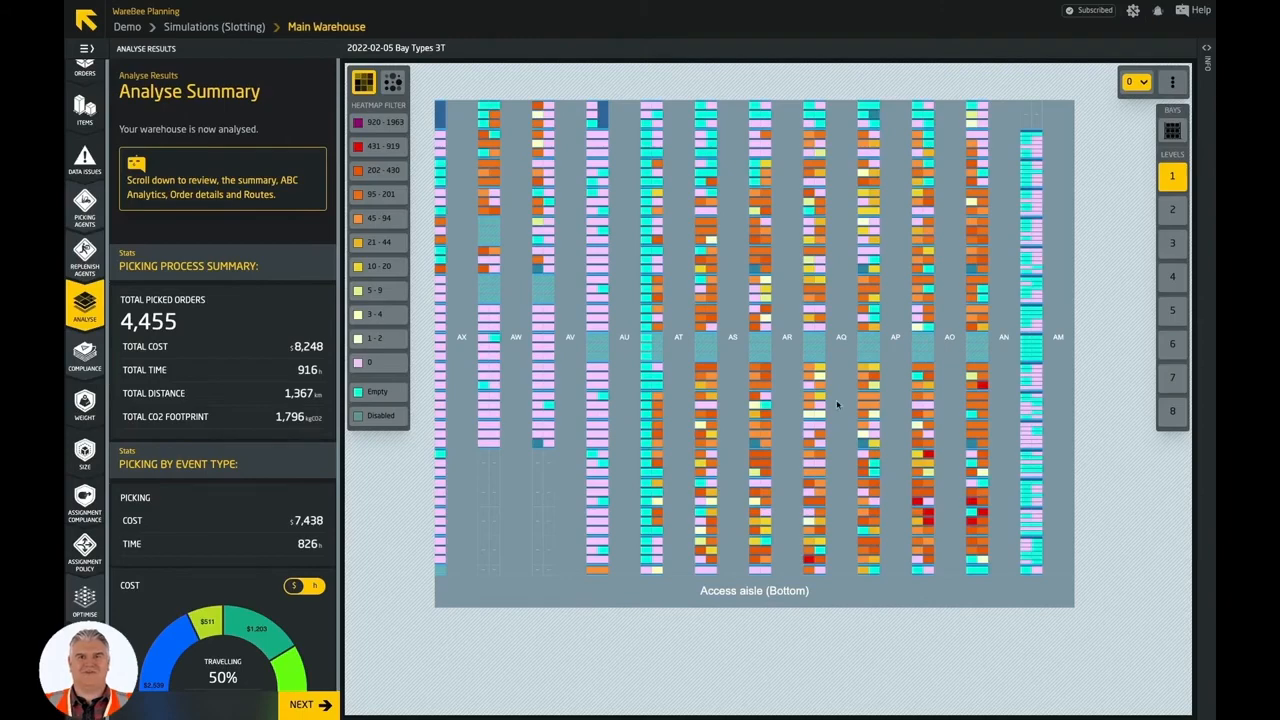
mouse_move(171, 385)
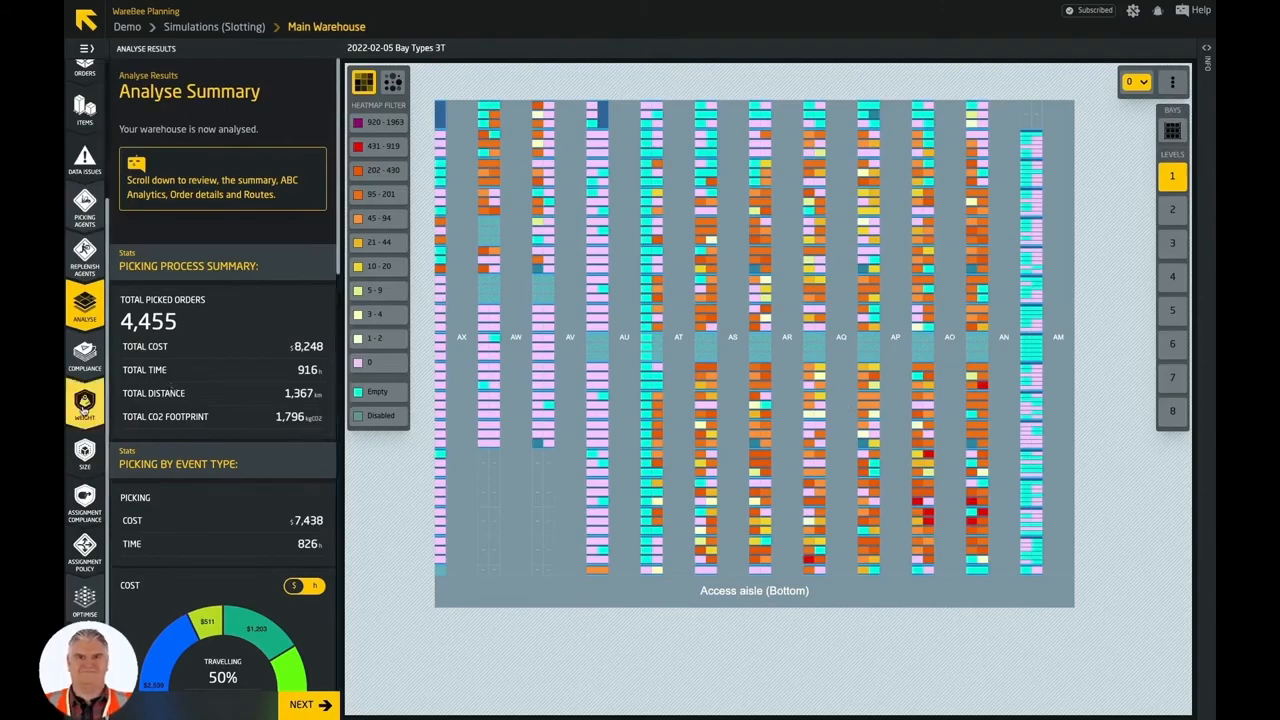
Show Weight Compliance: 8 of 369 bays and 16 of 6,878 locations non-compliant
left_click(84, 395)
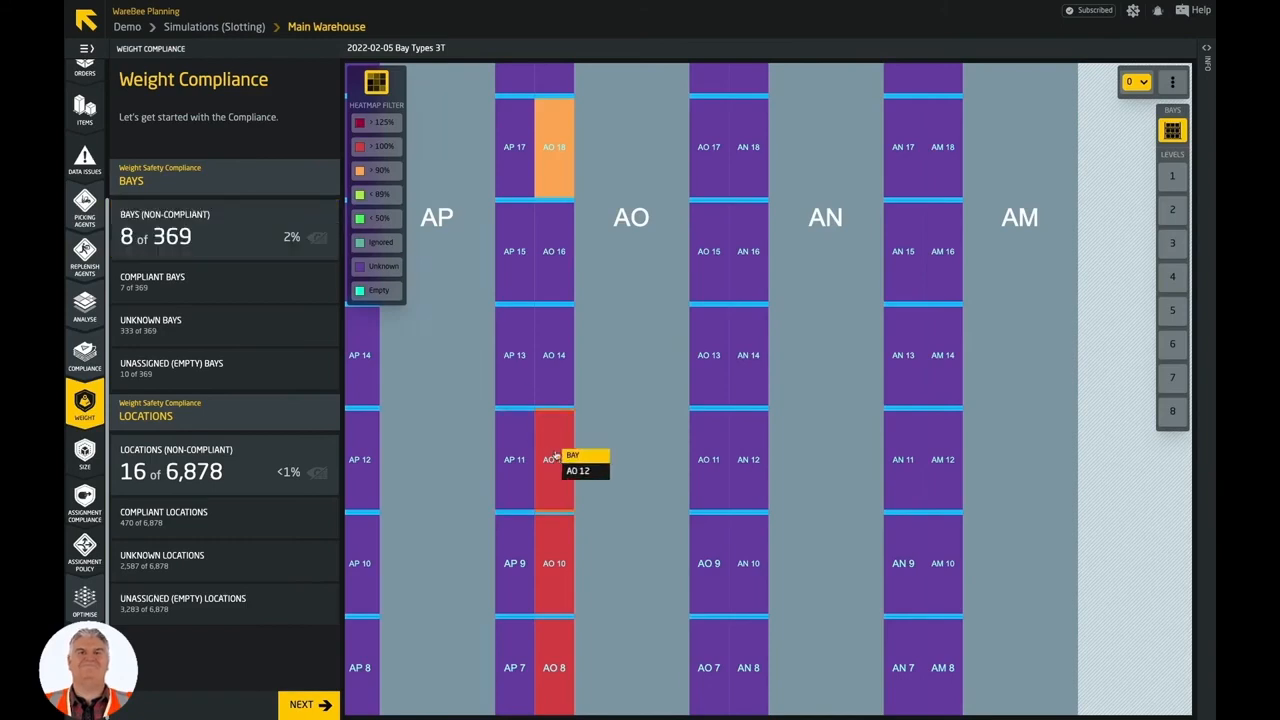
Review bay AO 12 and overweight location AT2523, then open Size Compliance results
left_click(553, 459)
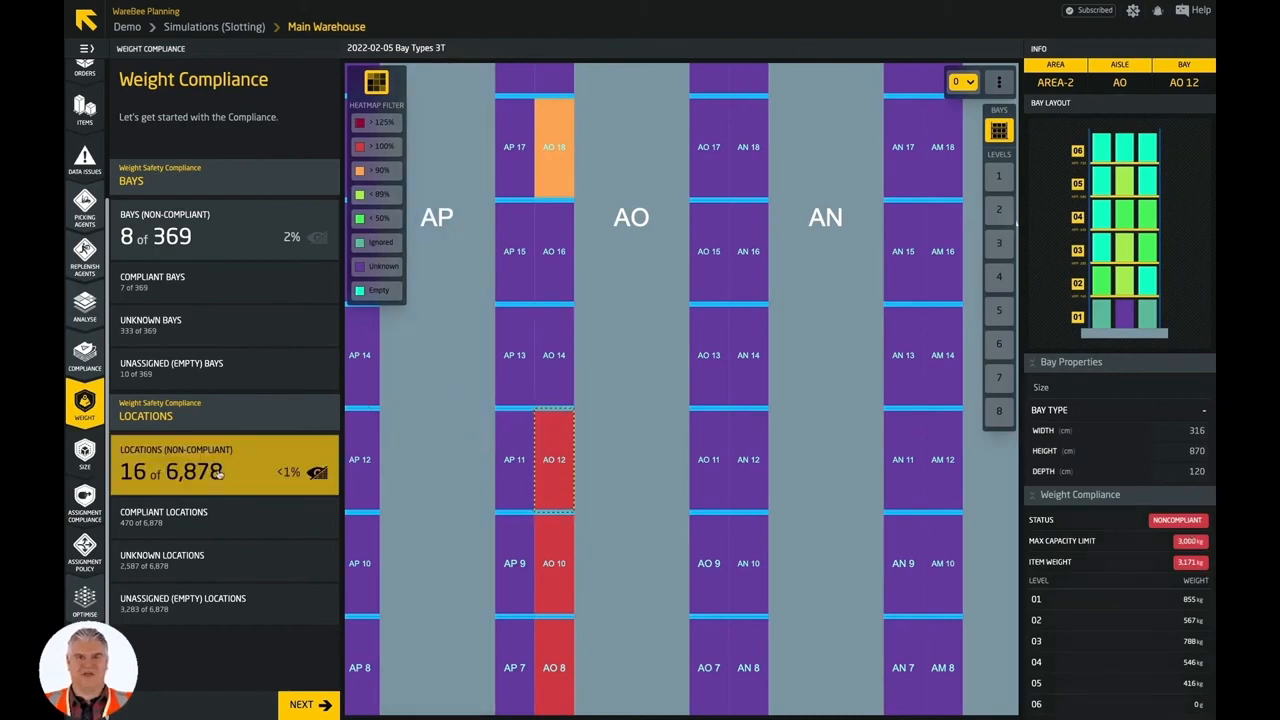
left_click(200, 465)
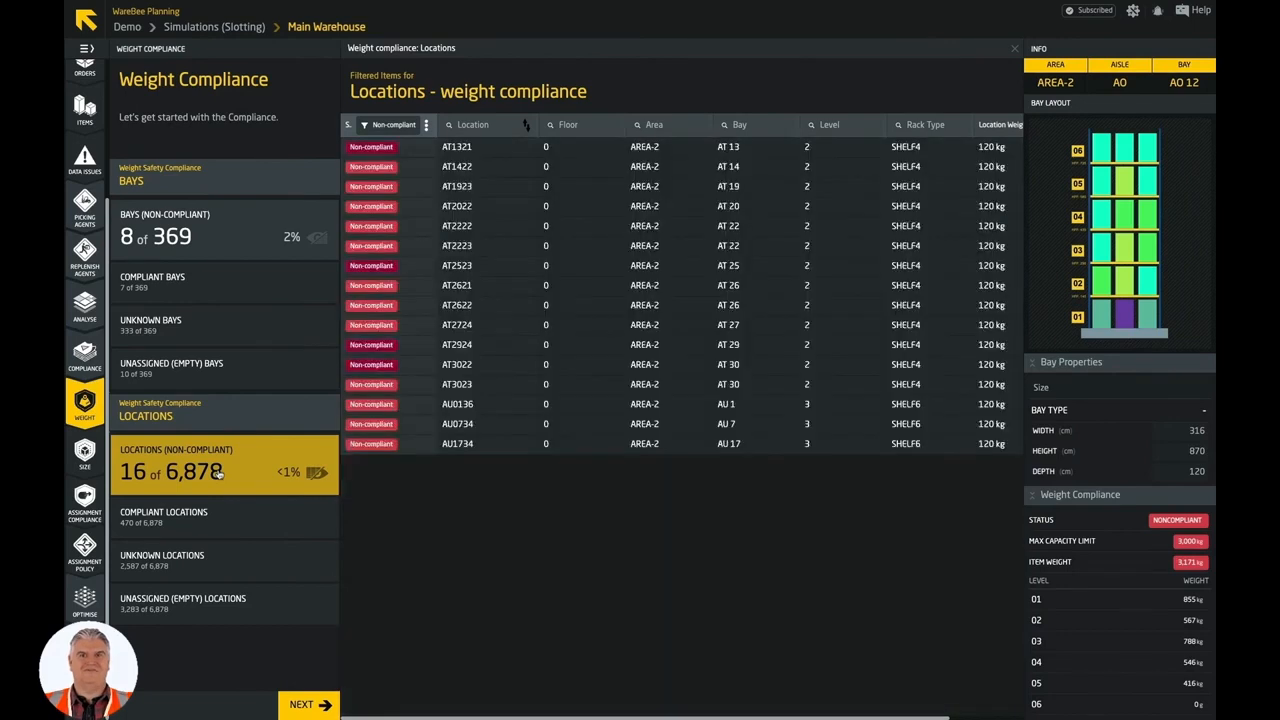
left_click(466, 265)
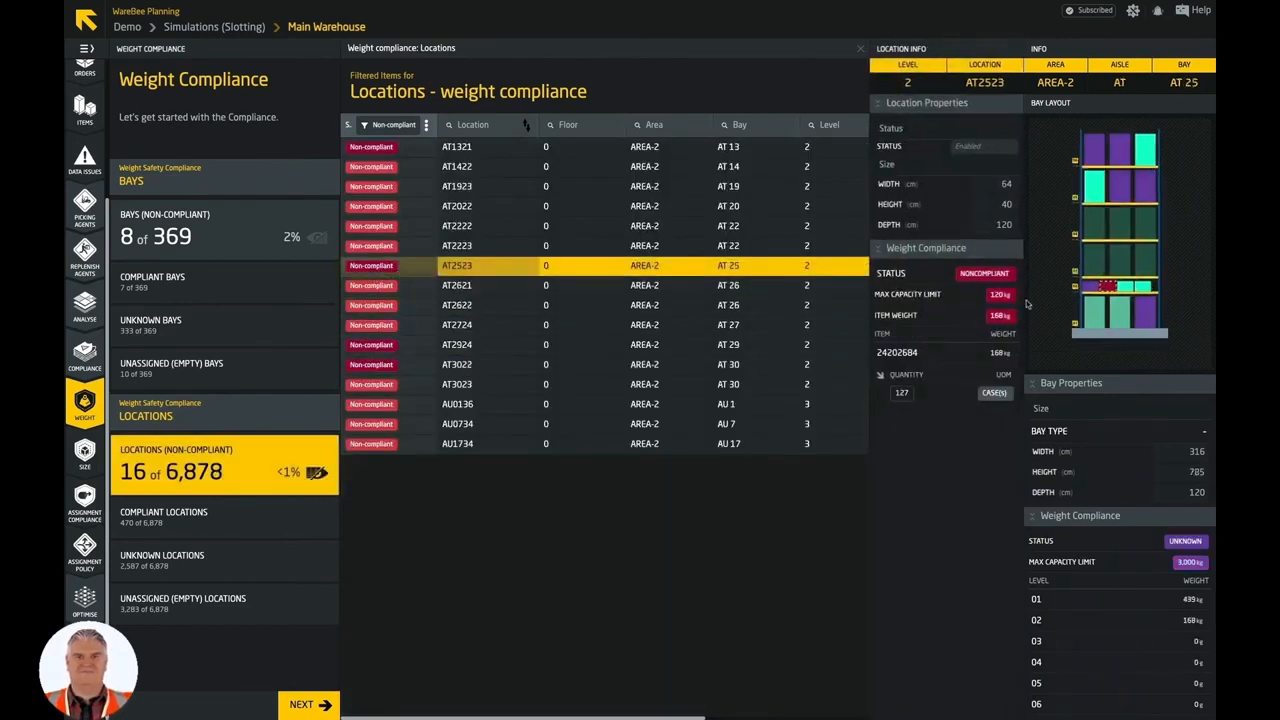
mouse_move(943, 371)
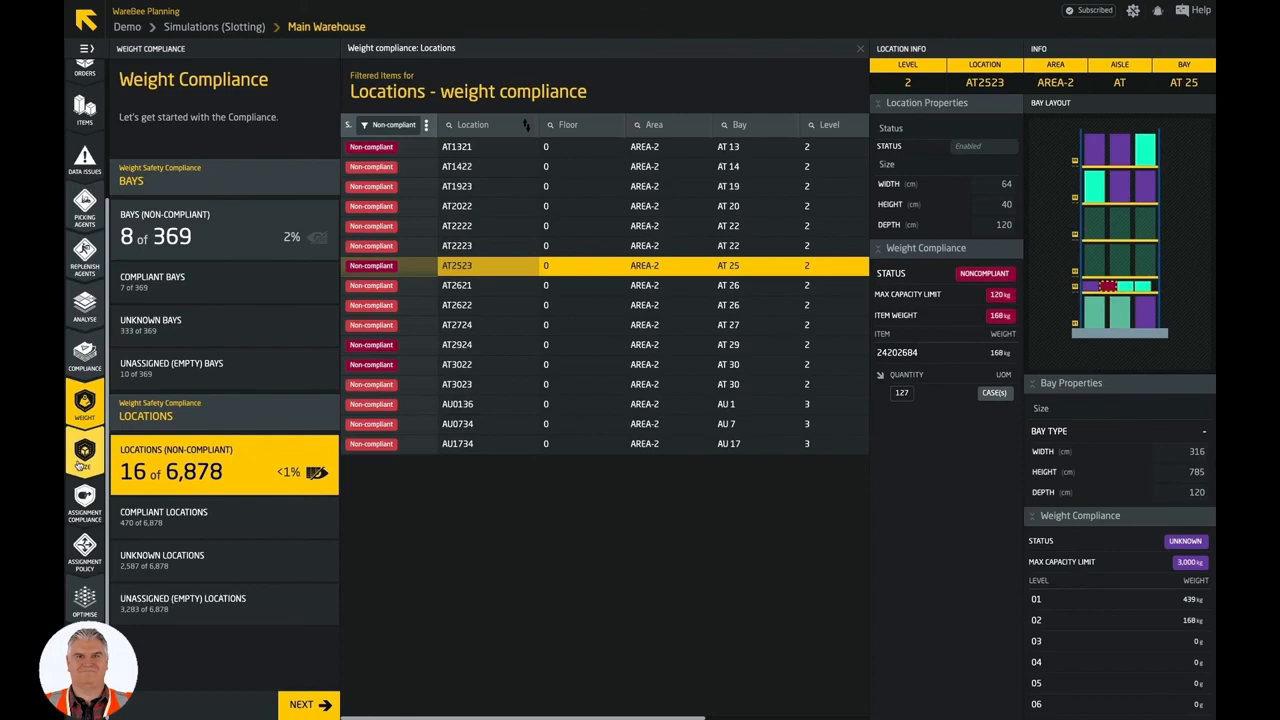
left_click(84, 460)
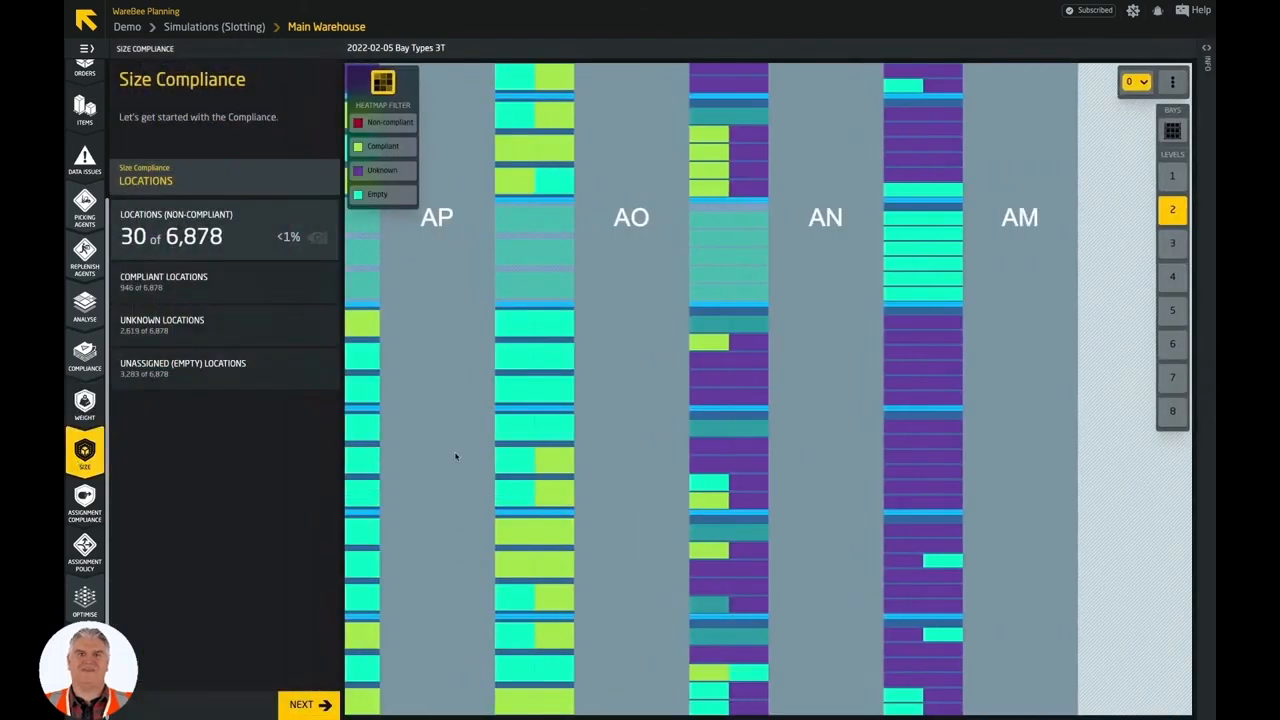
mouse_move(602, 429)
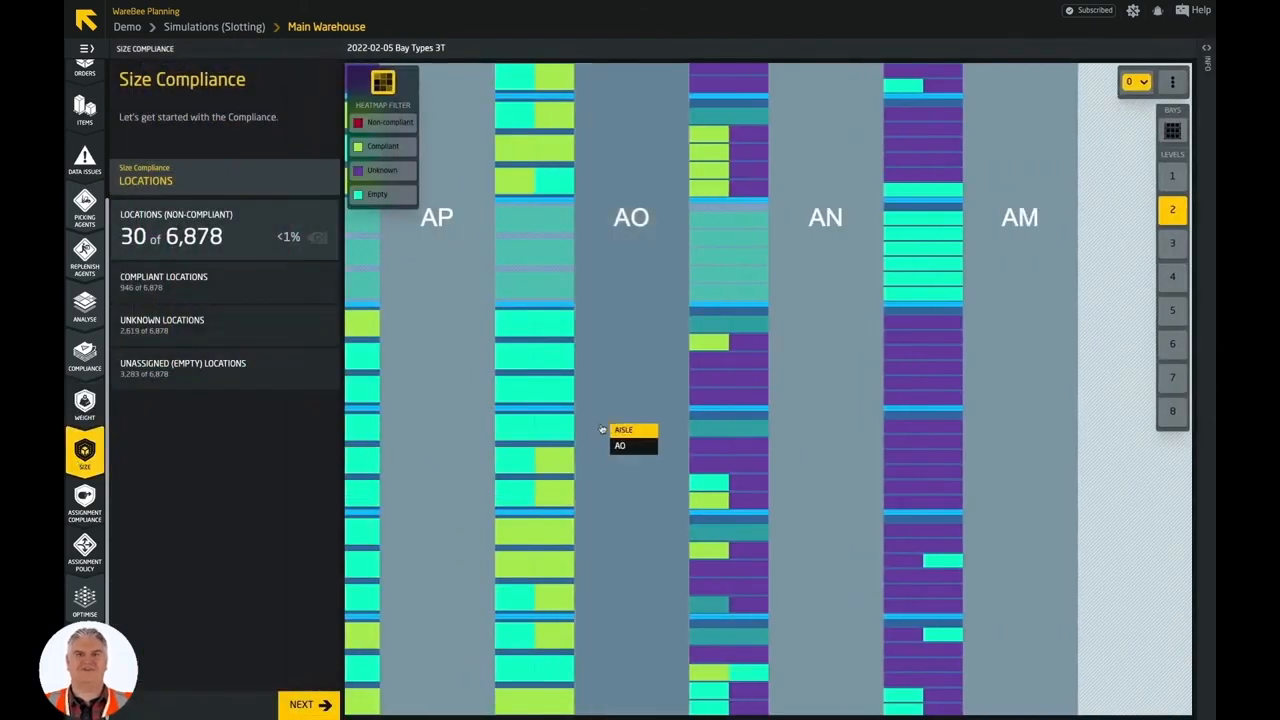